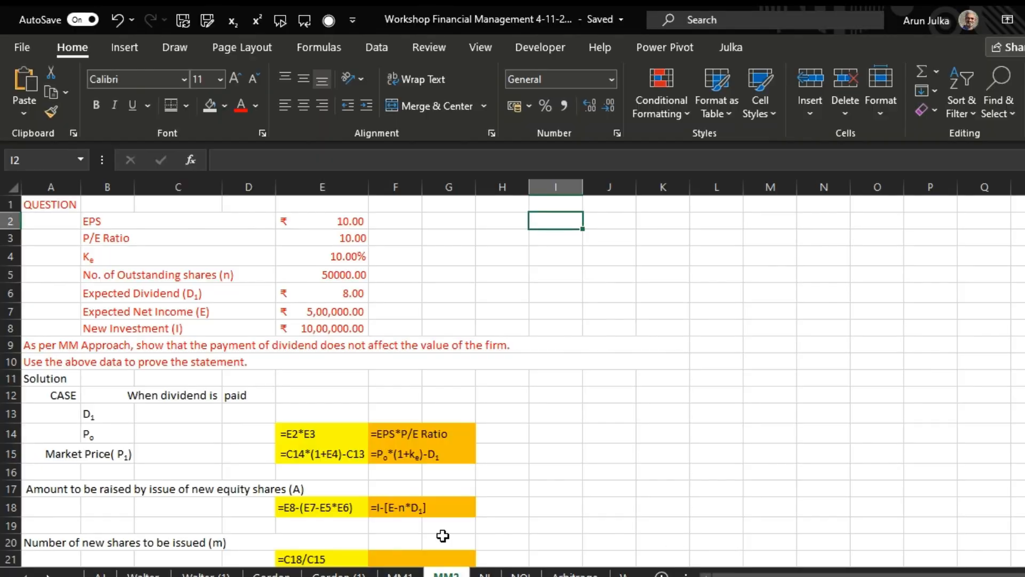
Step: Review the EPS, P/E ratio, cost of equity, shares, dividend and investment inputs
click(321, 220)
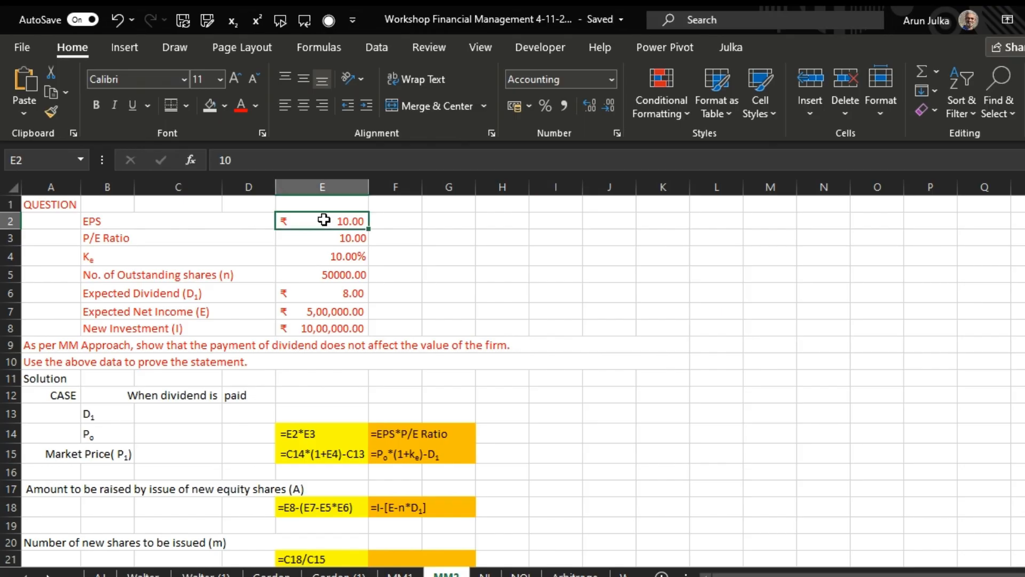
click(321, 237)
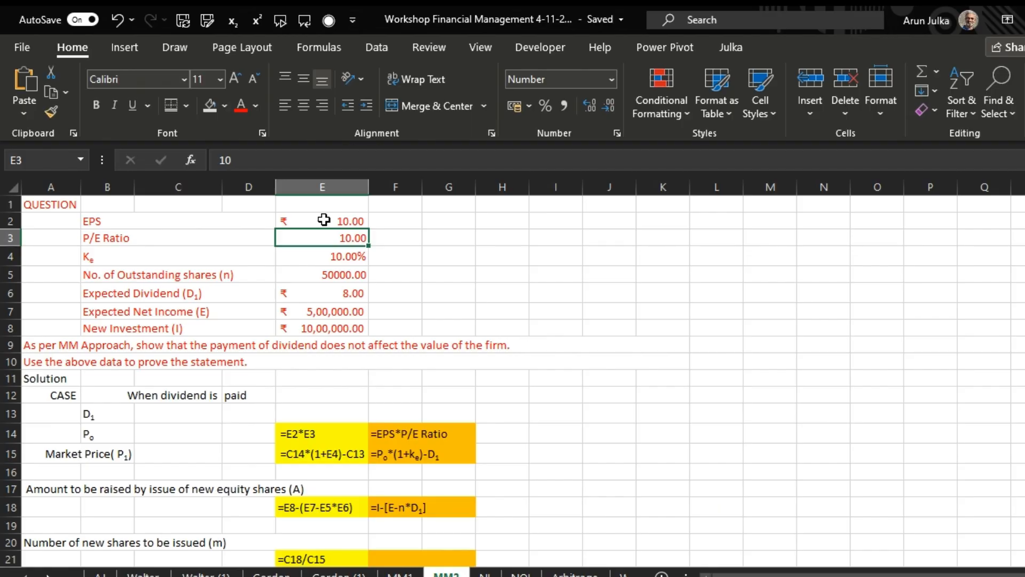
click(321, 256)
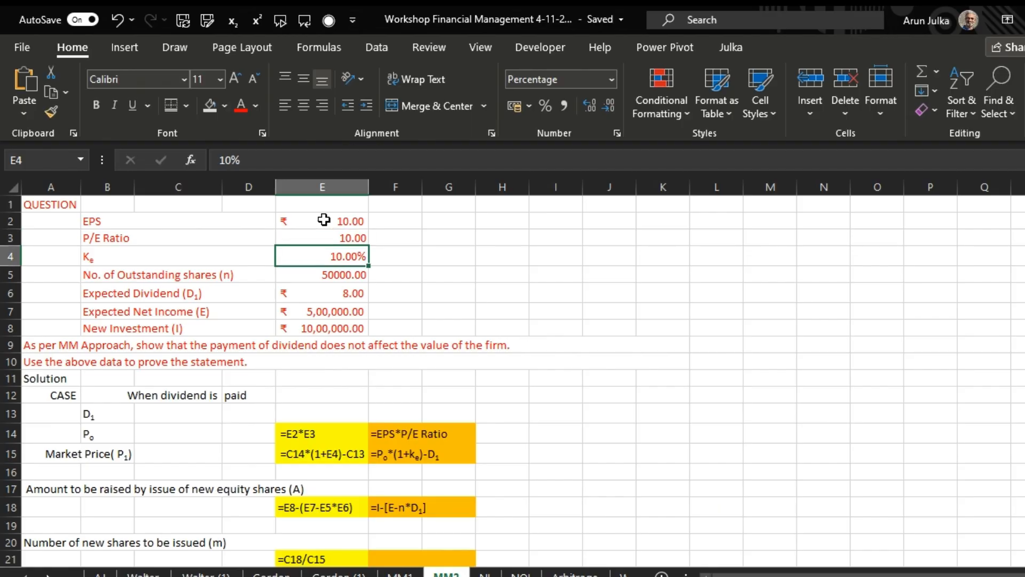
click(321, 274)
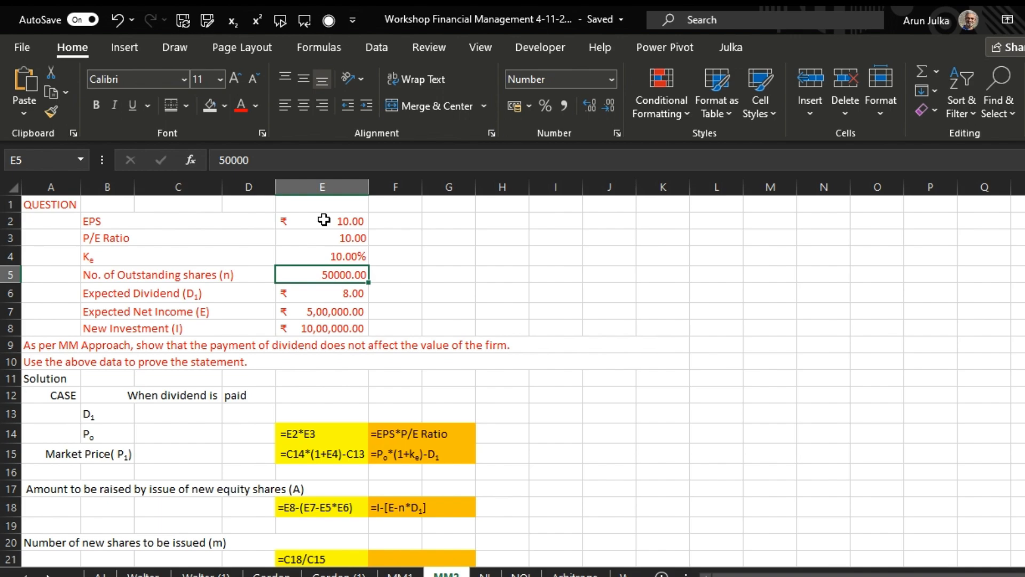
click(321, 293)
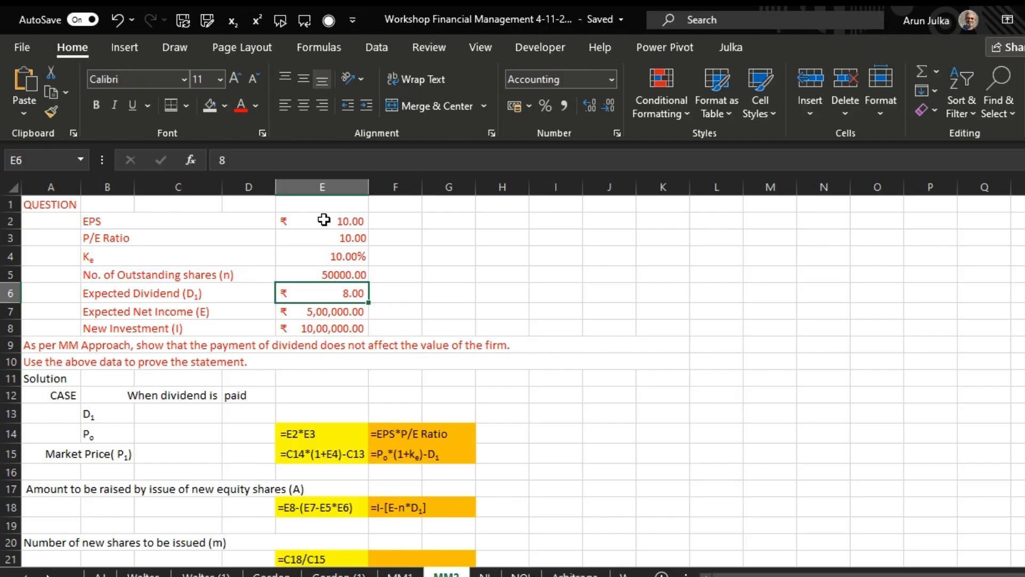
click(321, 312)
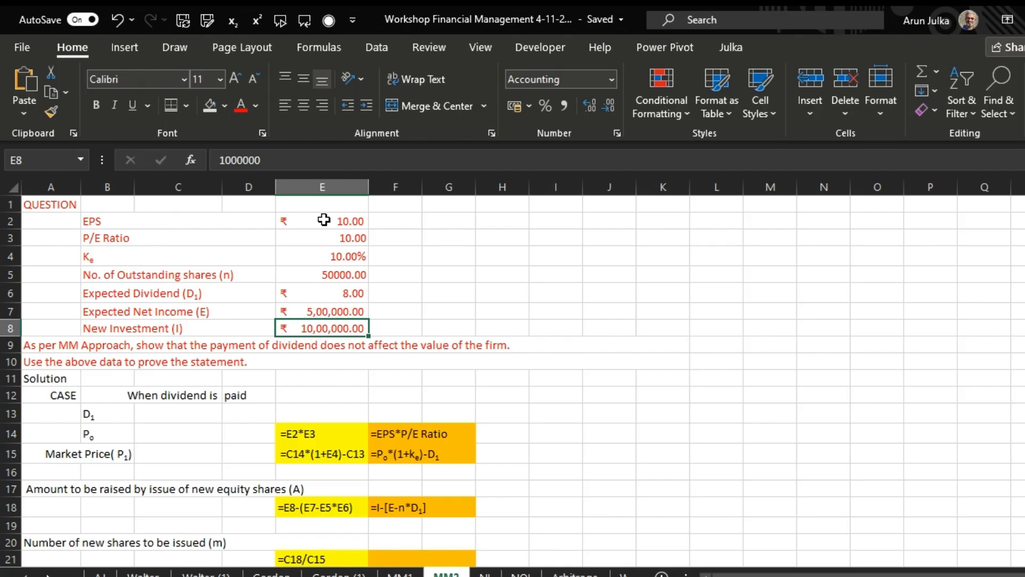
mouse_move(258, 402)
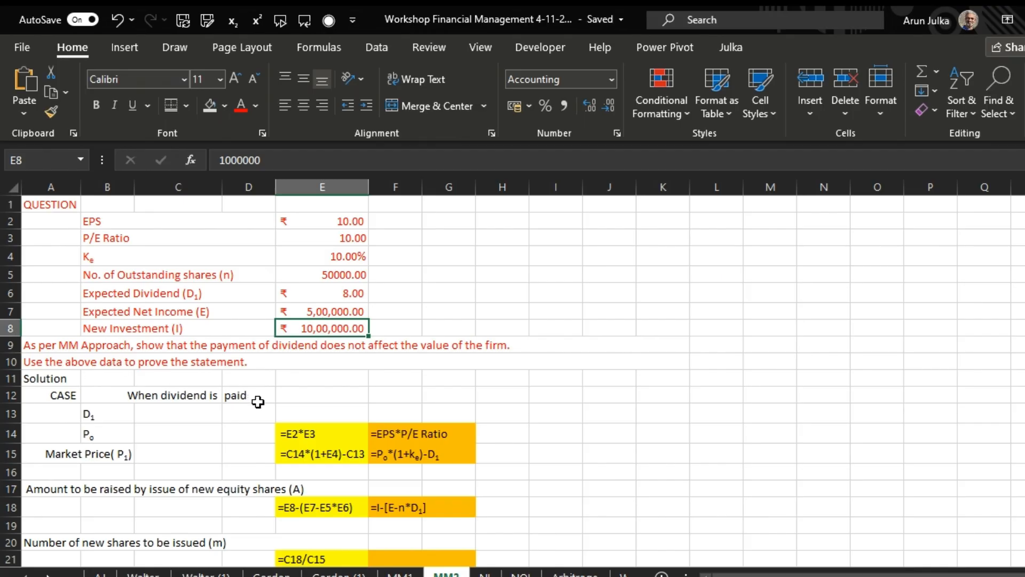
mouse_move(137, 389)
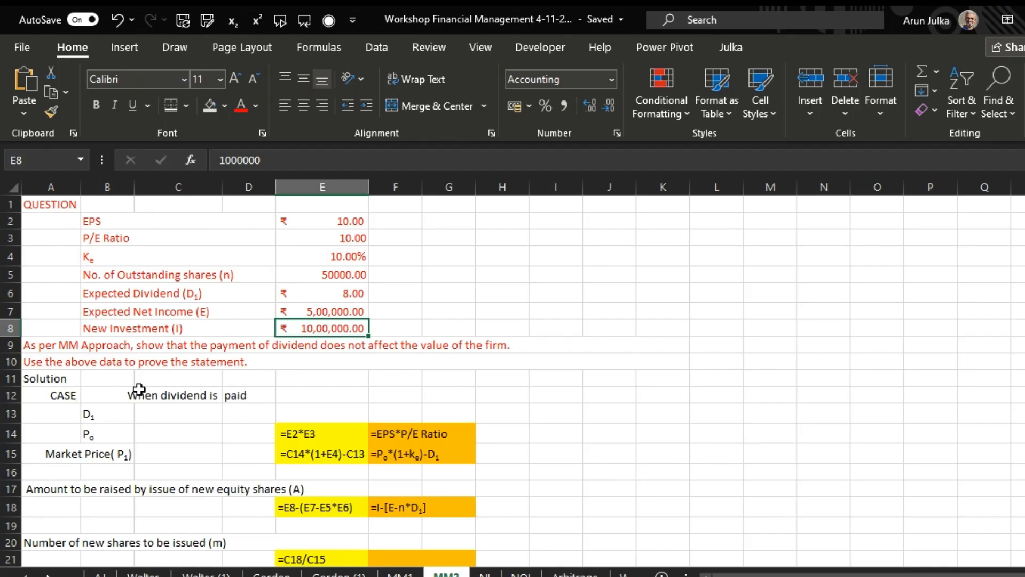
mouse_move(167, 419)
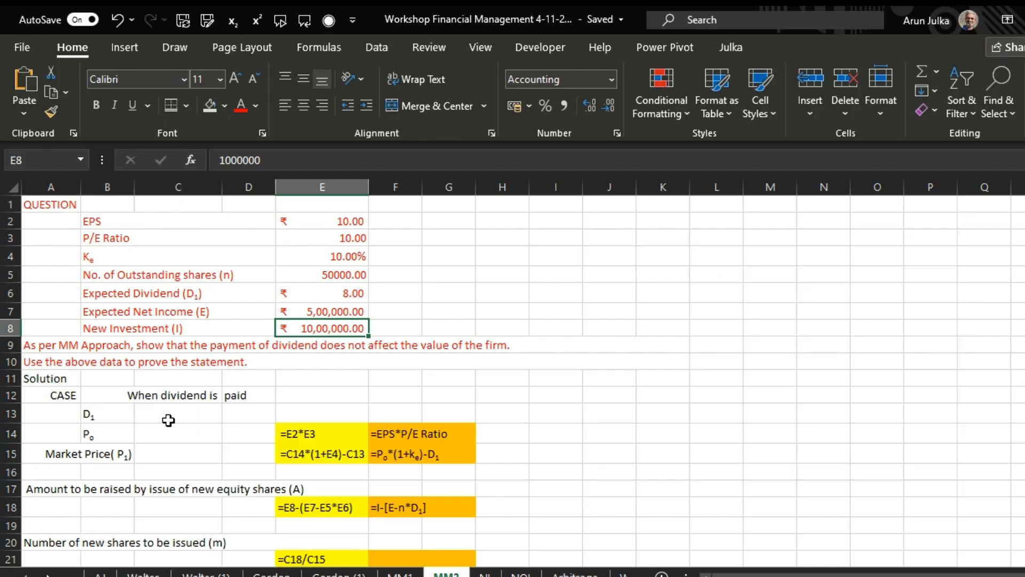
Step: Enter =IF(D12="paid",E6,0) in C13 so D1 follows the case label
click(177, 413)
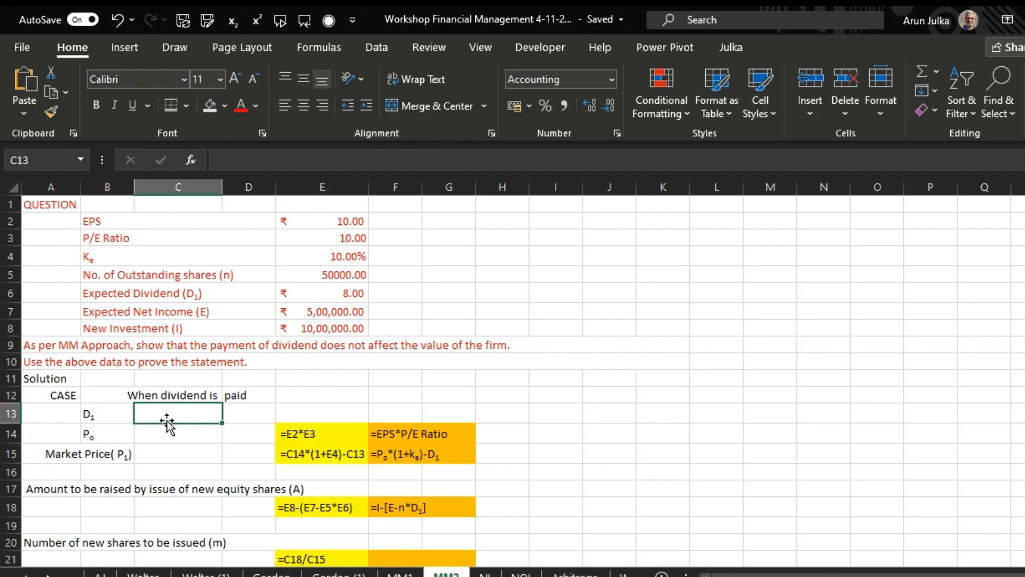
click(248, 394)
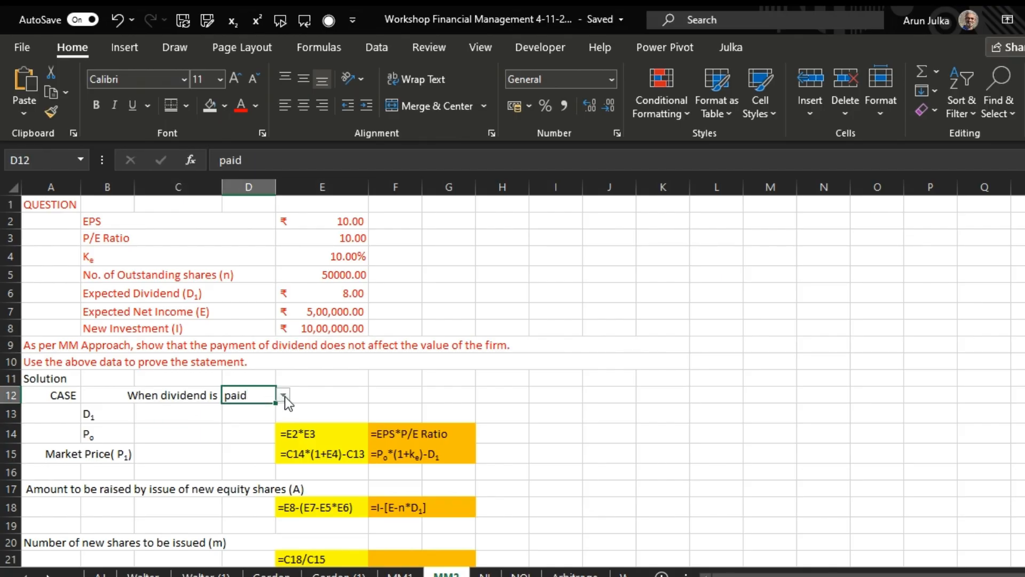
click(177, 413)
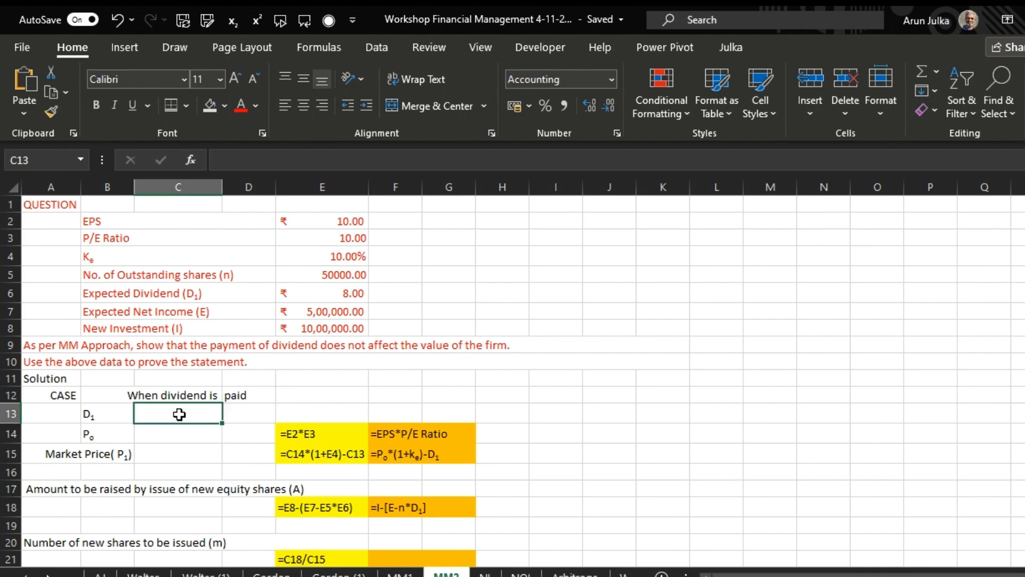
text(=)
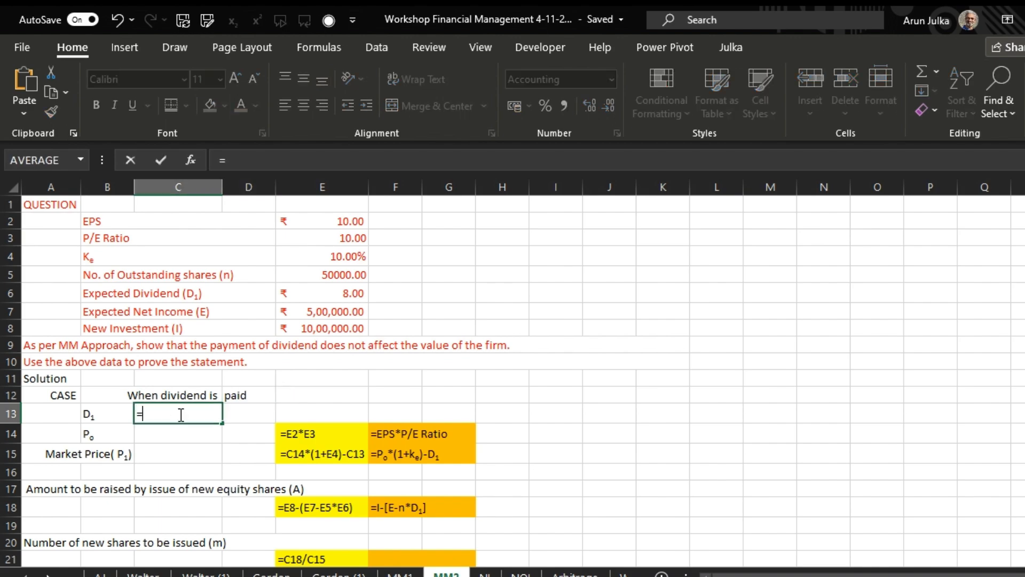
text(If)
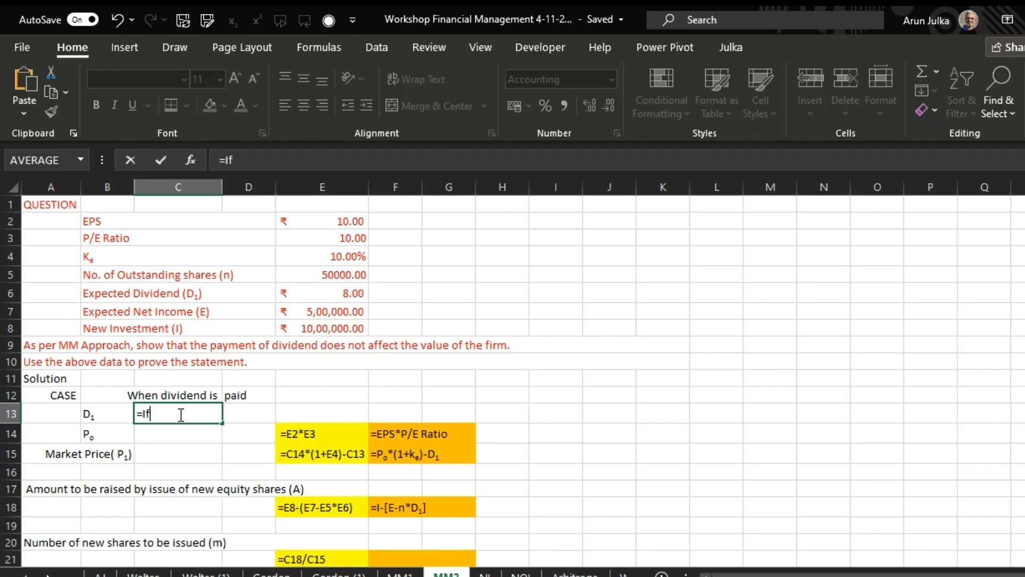
text(()
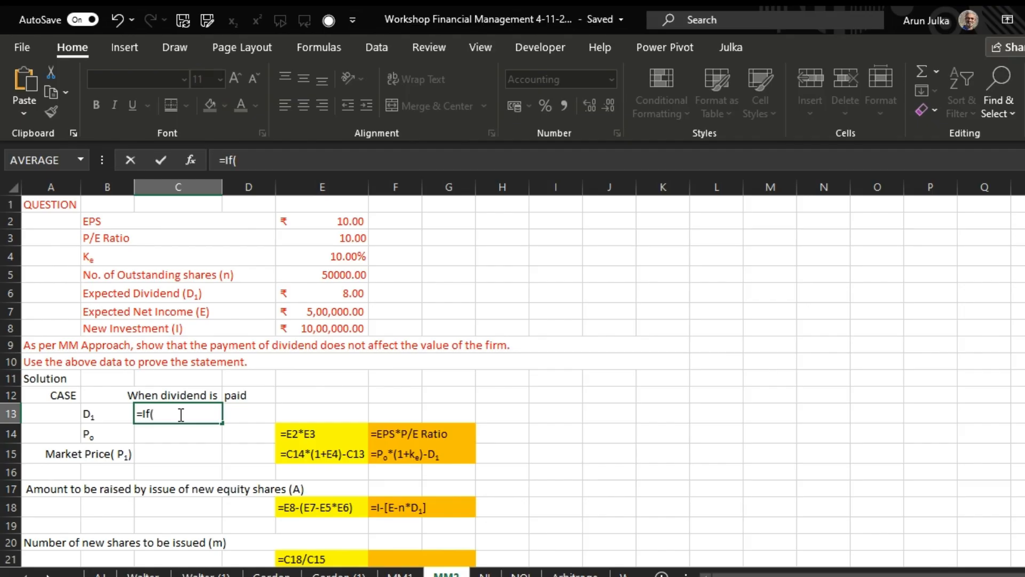
click(248, 394)
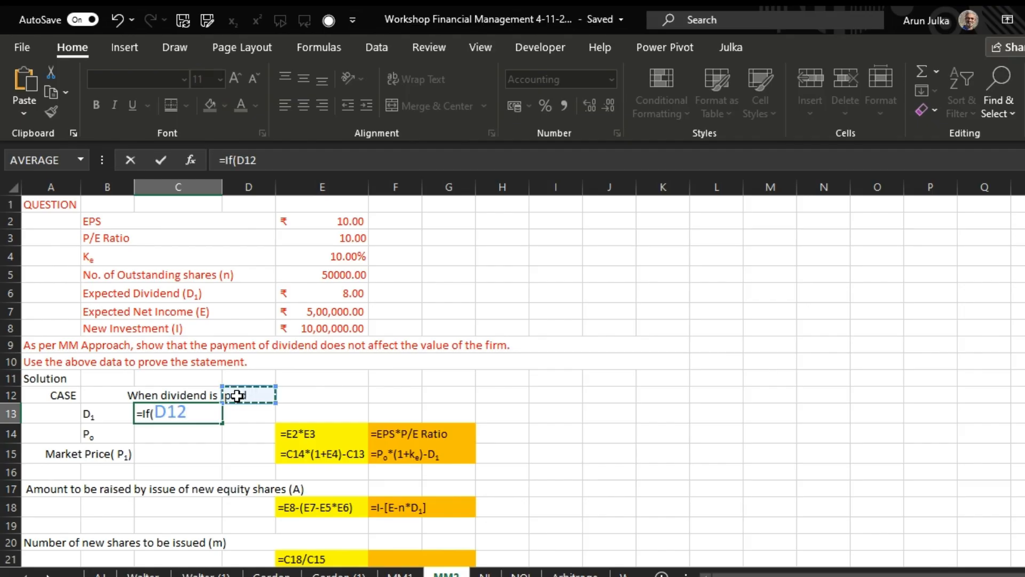
text(="pa)
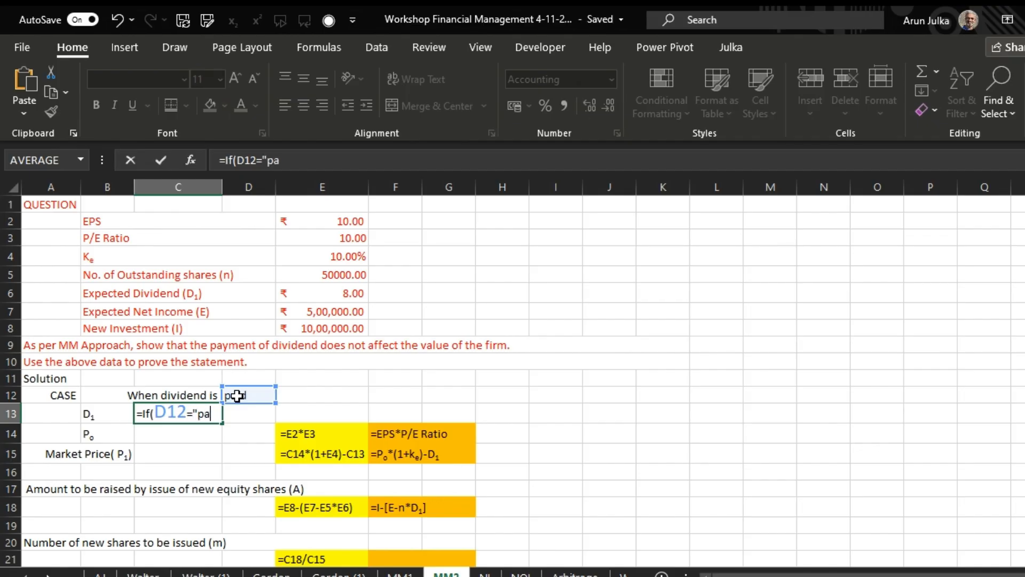
text(id)
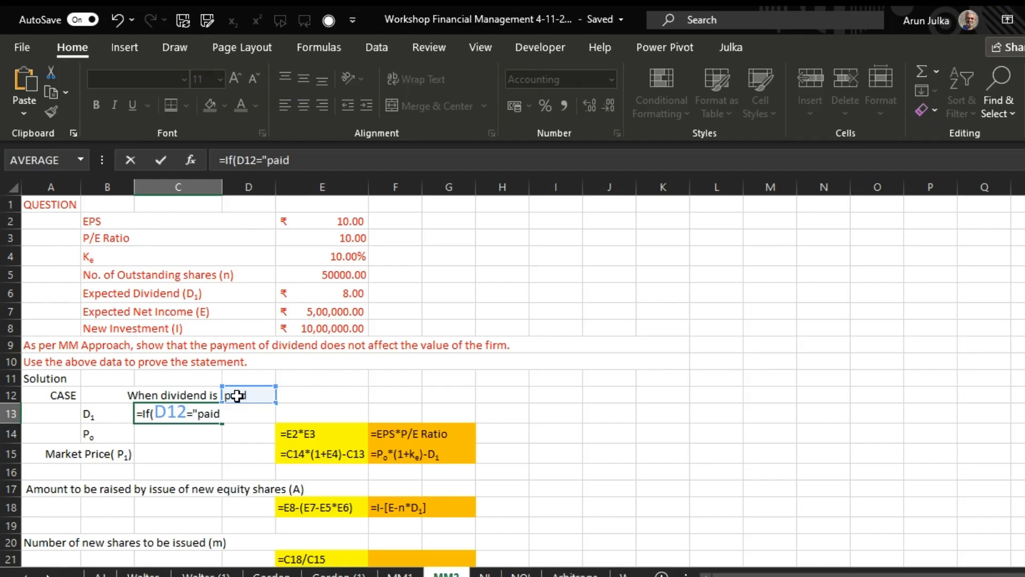
text(,)
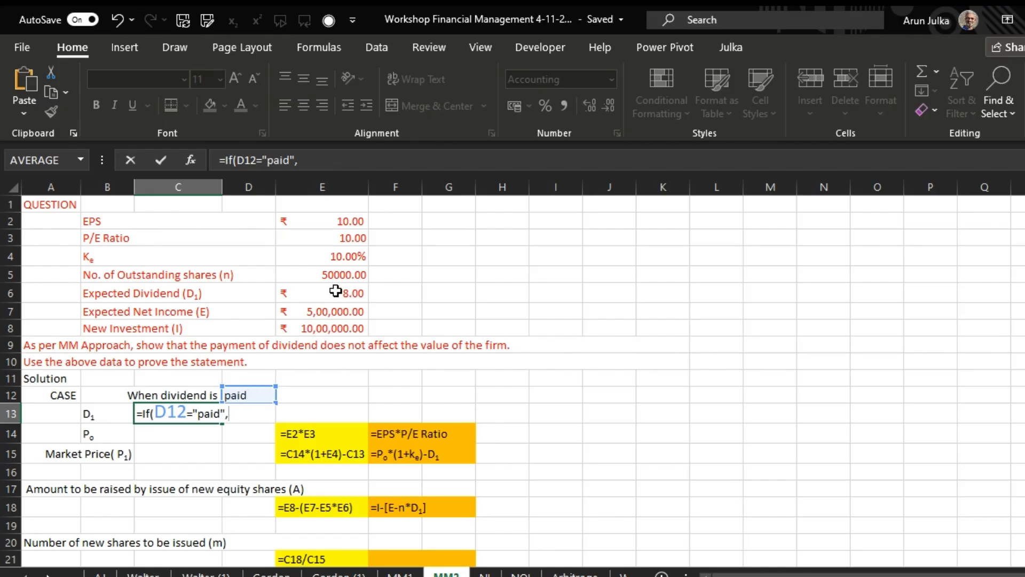
click(320, 292)
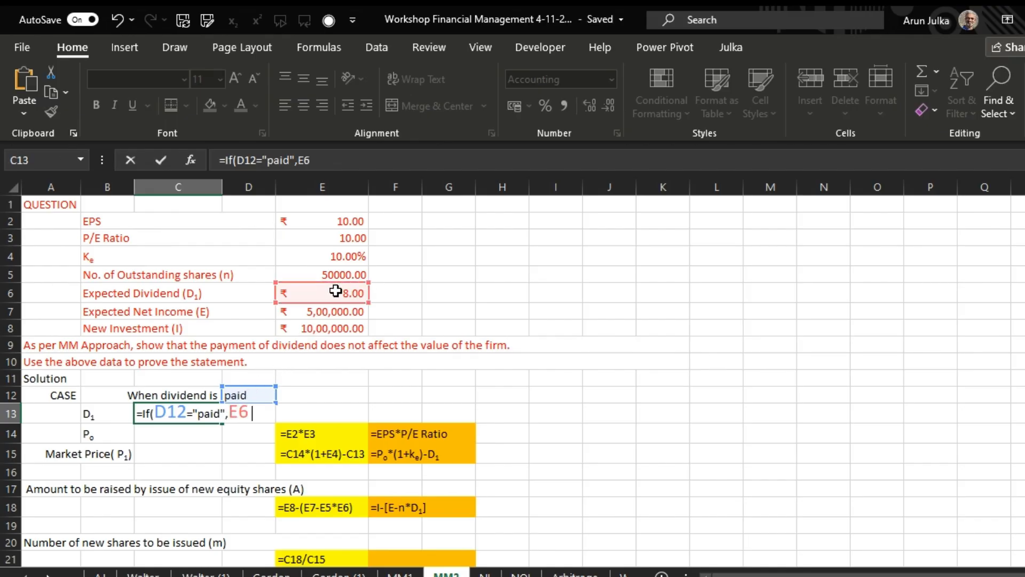
text(,0)
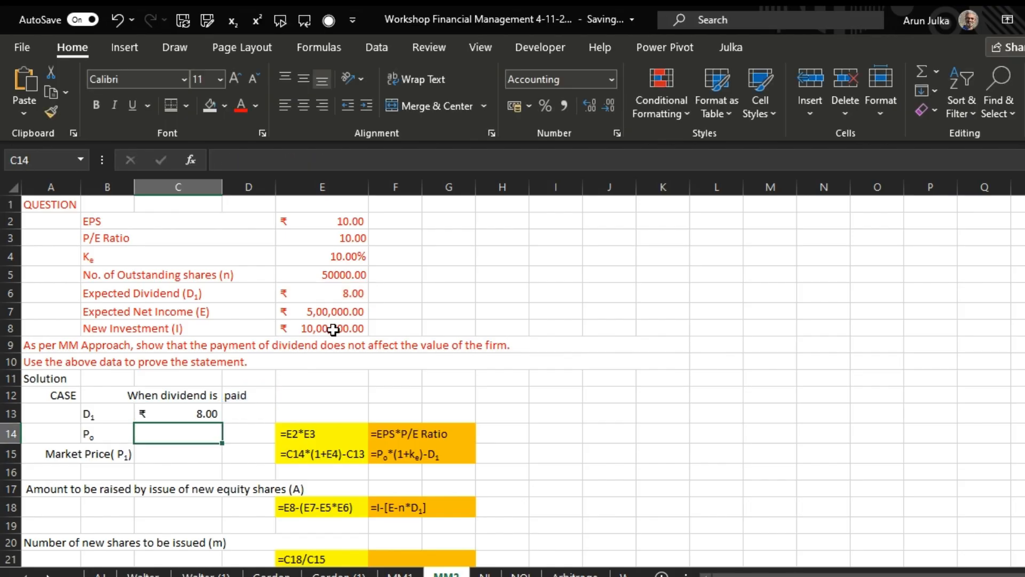
click(248, 395)
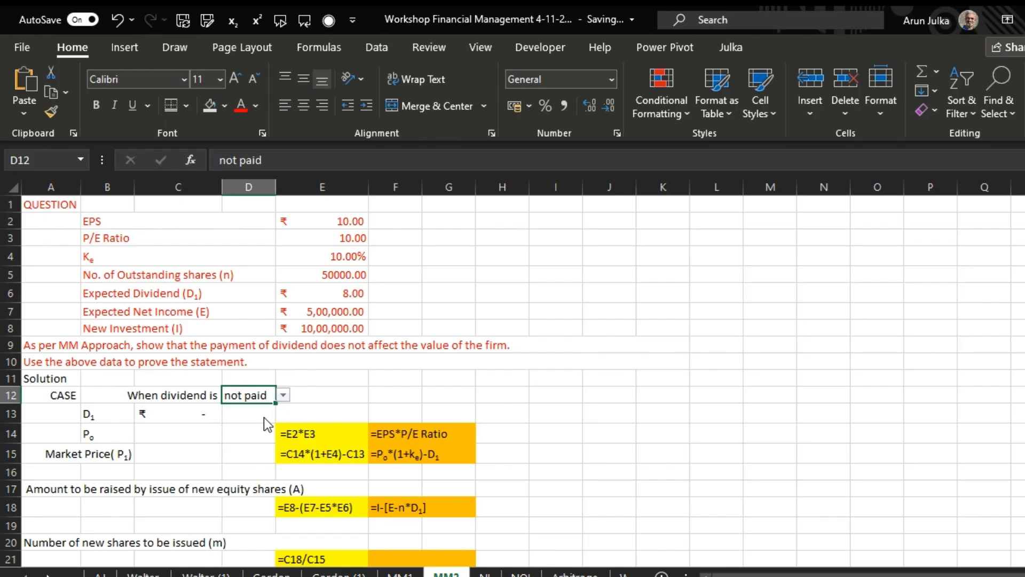
click(282, 394)
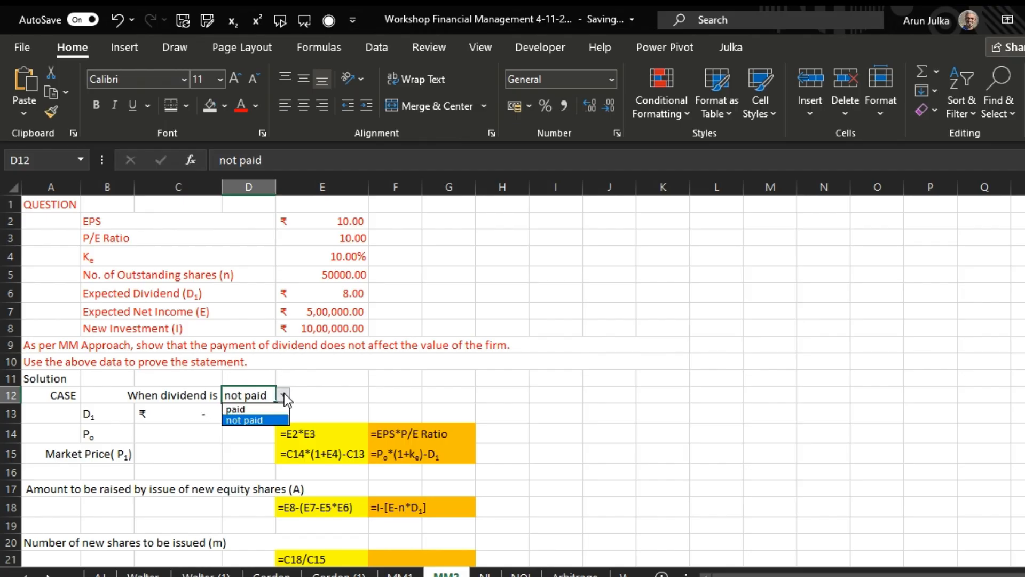
click(235, 408)
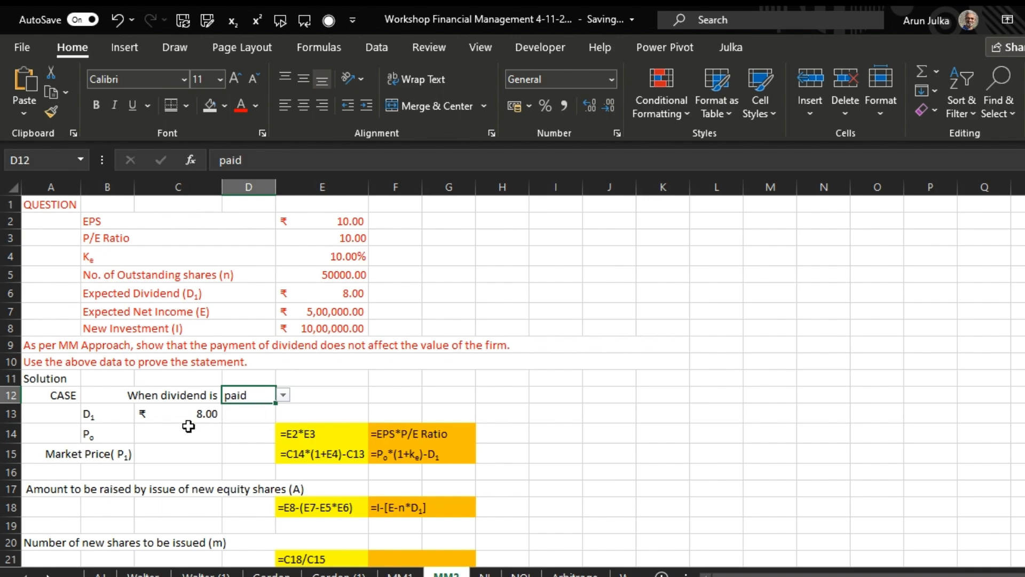
click(177, 432)
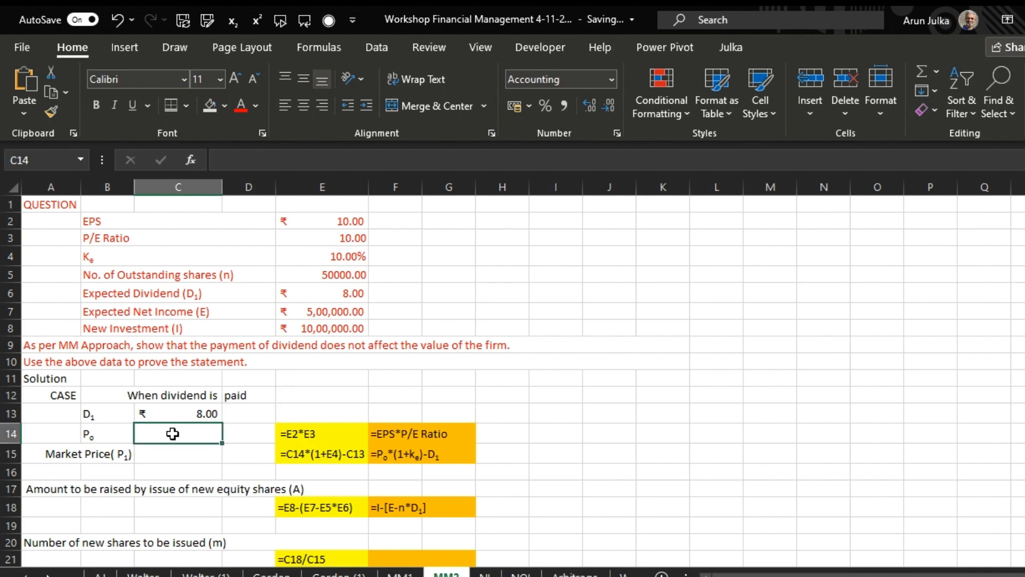
Step: Enter =E2*E3 in C14 so P0 shows ₹100.00
text(=)
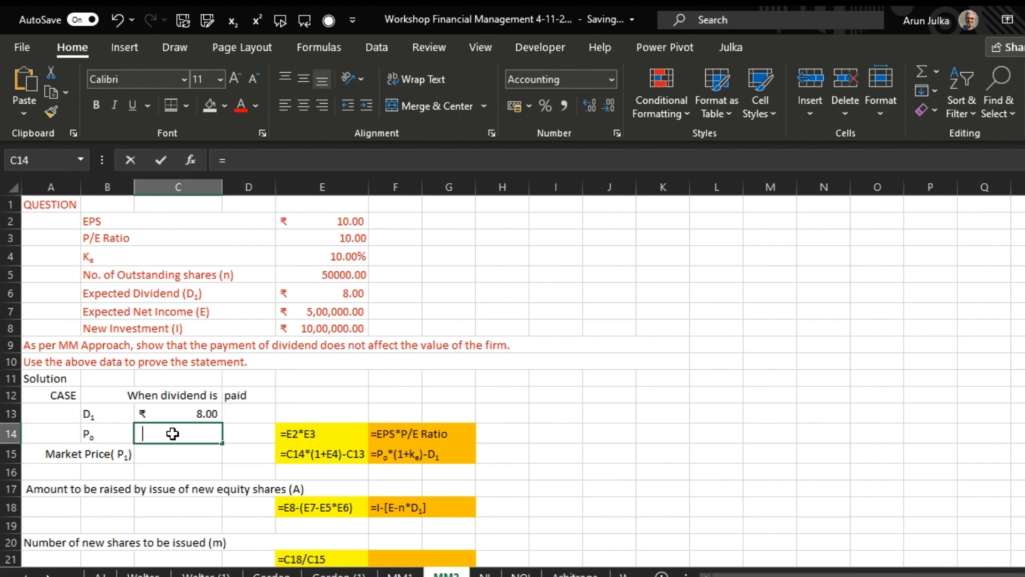
text(=)
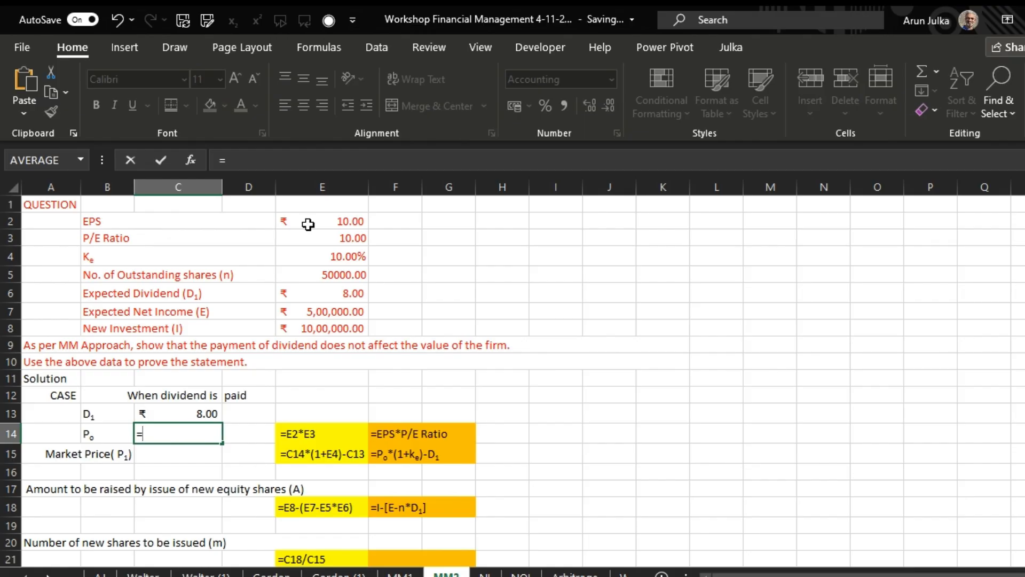
click(321, 220)
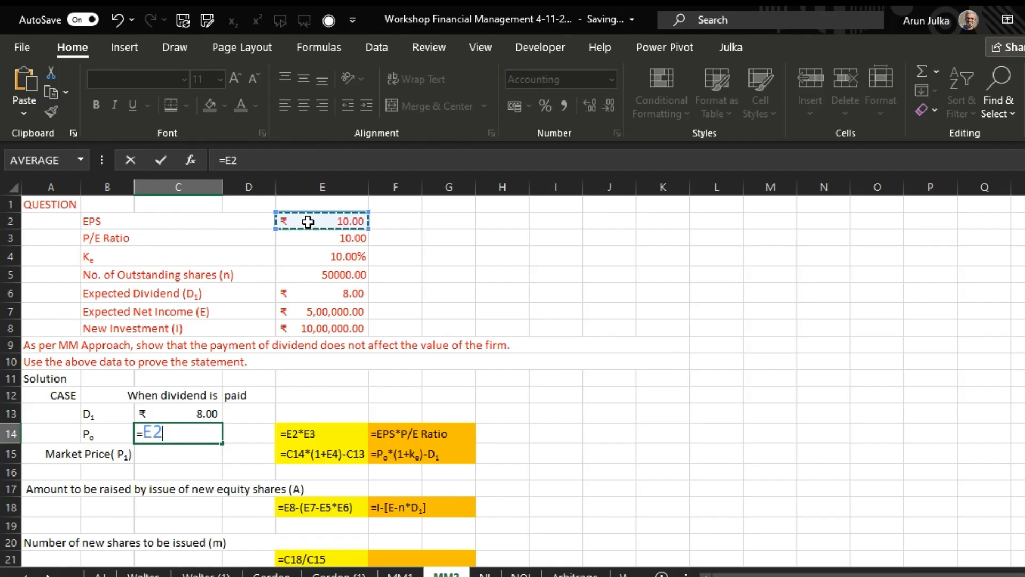
text(*)
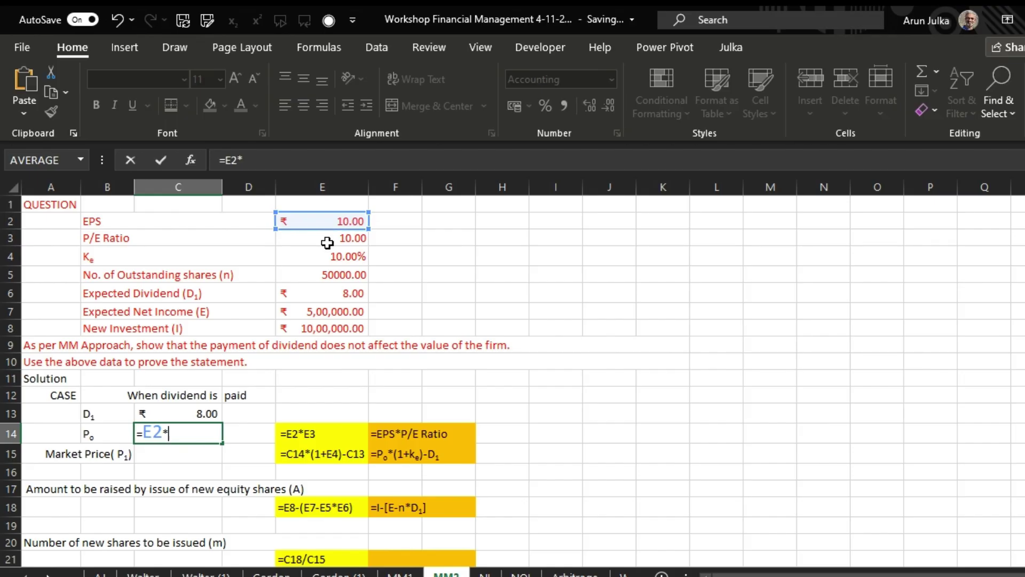
key(enter)
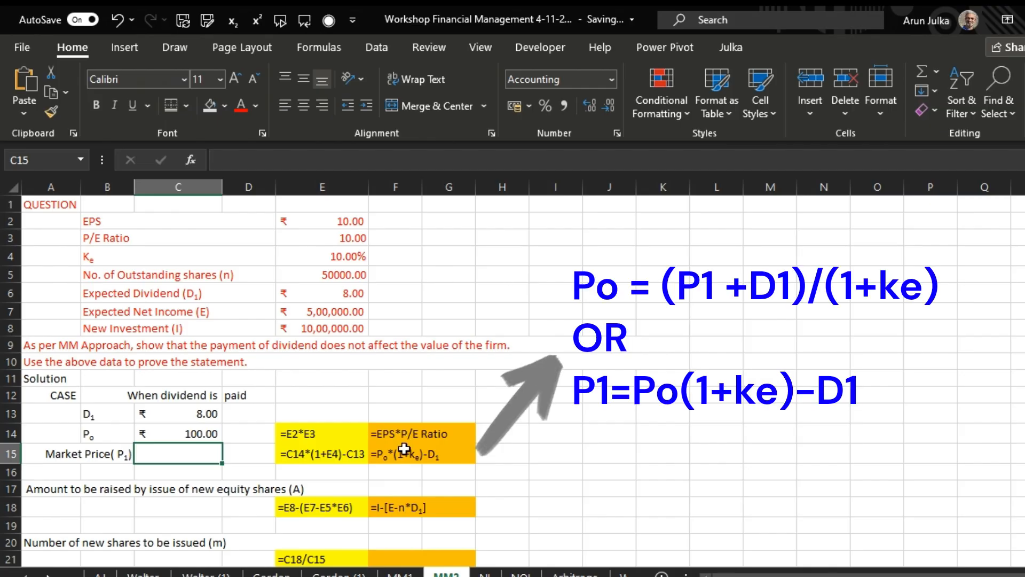
mouse_move(405, 465)
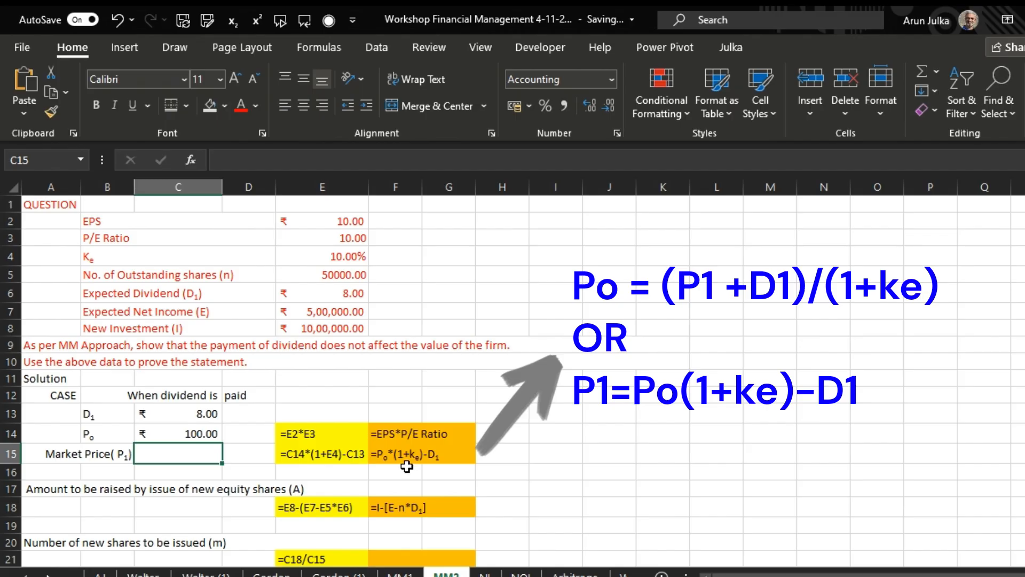
mouse_move(431, 466)
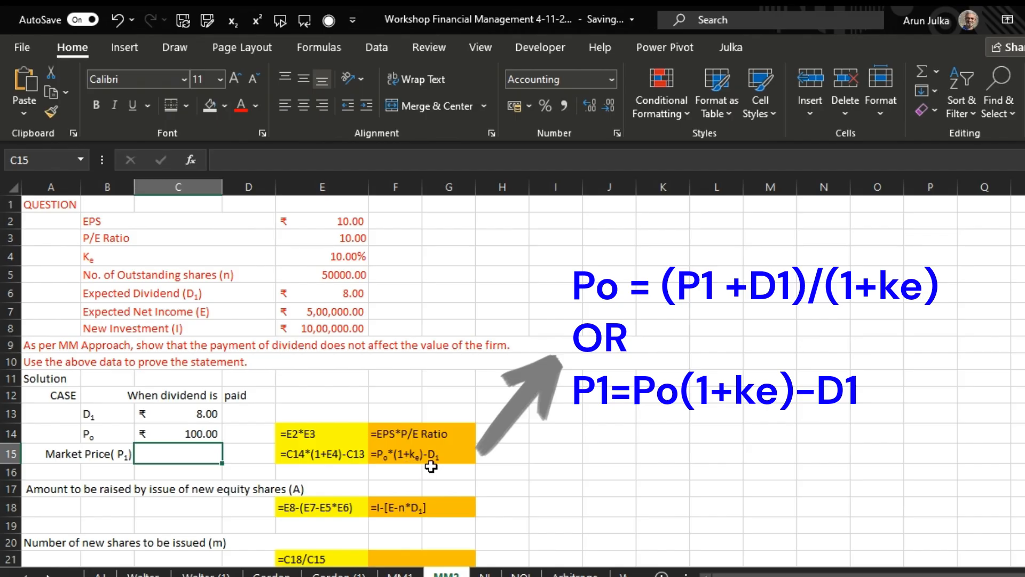
mouse_move(191, 459)
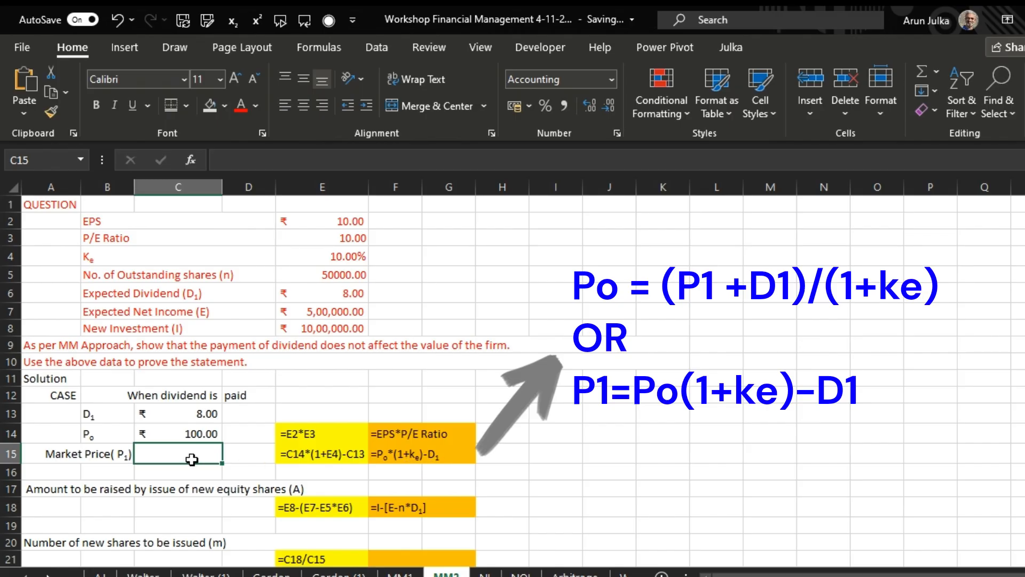
Step: Build =C14*(1+E4)-C13 in C15 so P1 shows ₹102.00
text(=)
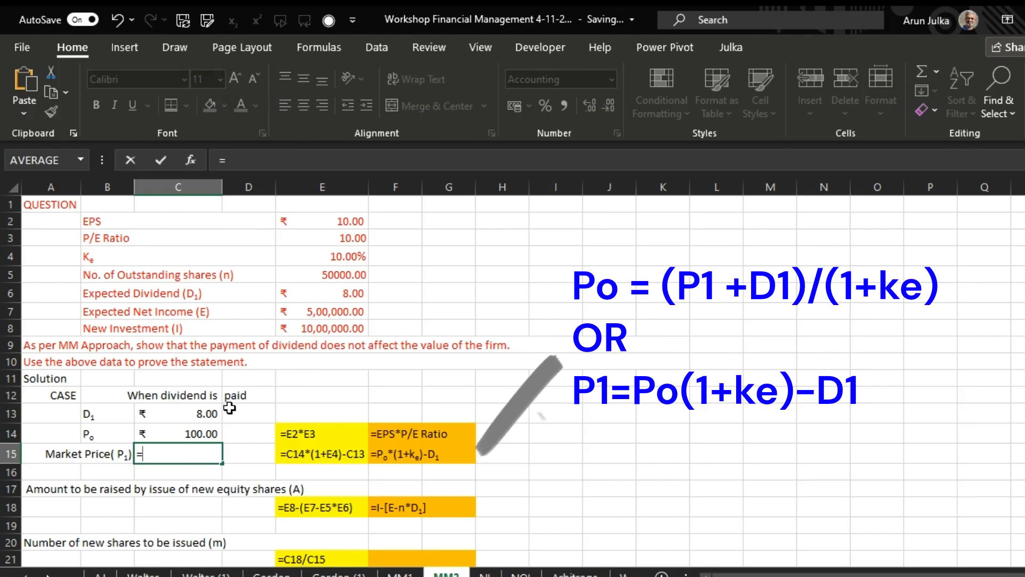
click(177, 433)
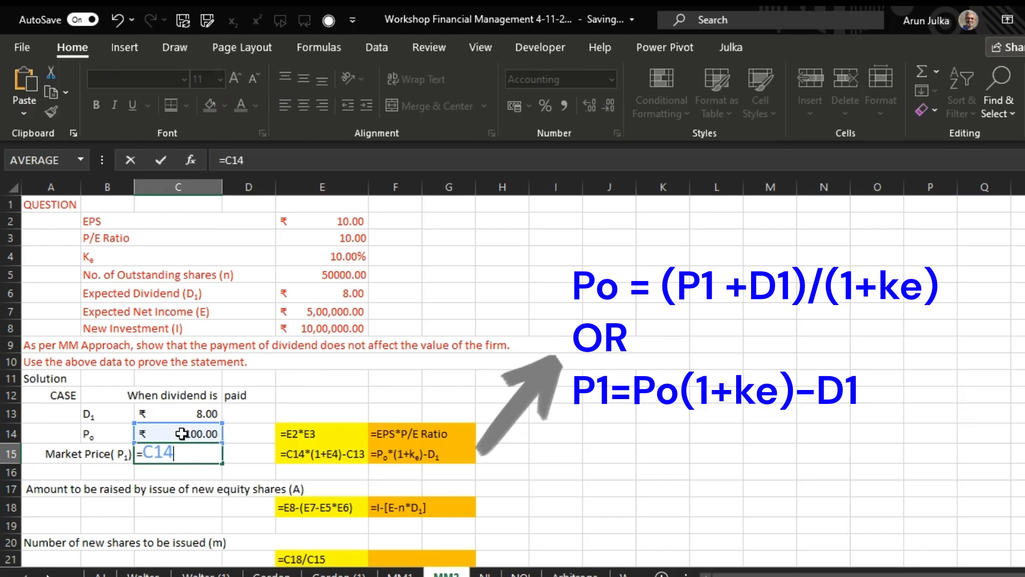
text(*)
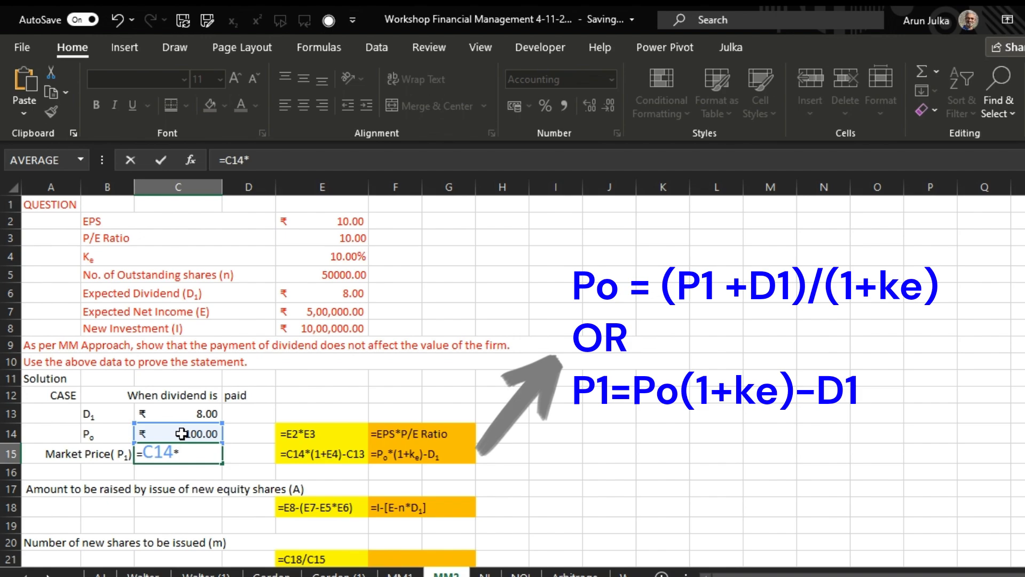
text((1)
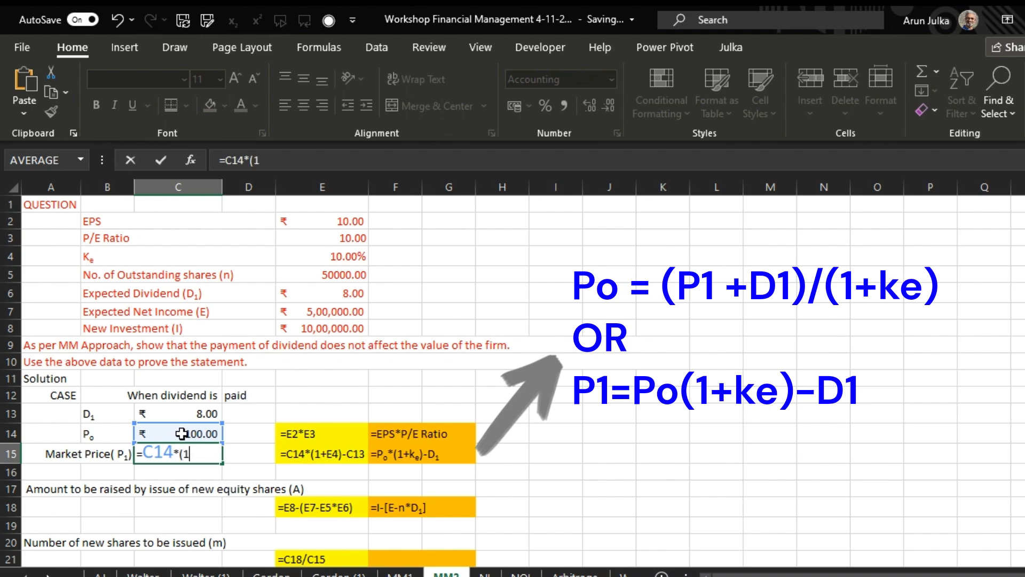
text(+)
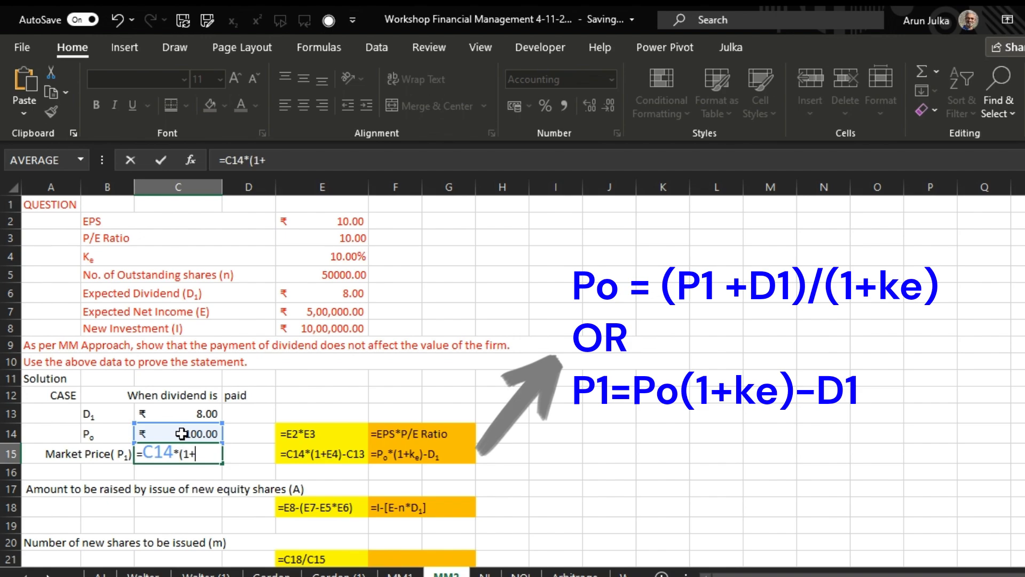
mouse_move(320, 256)
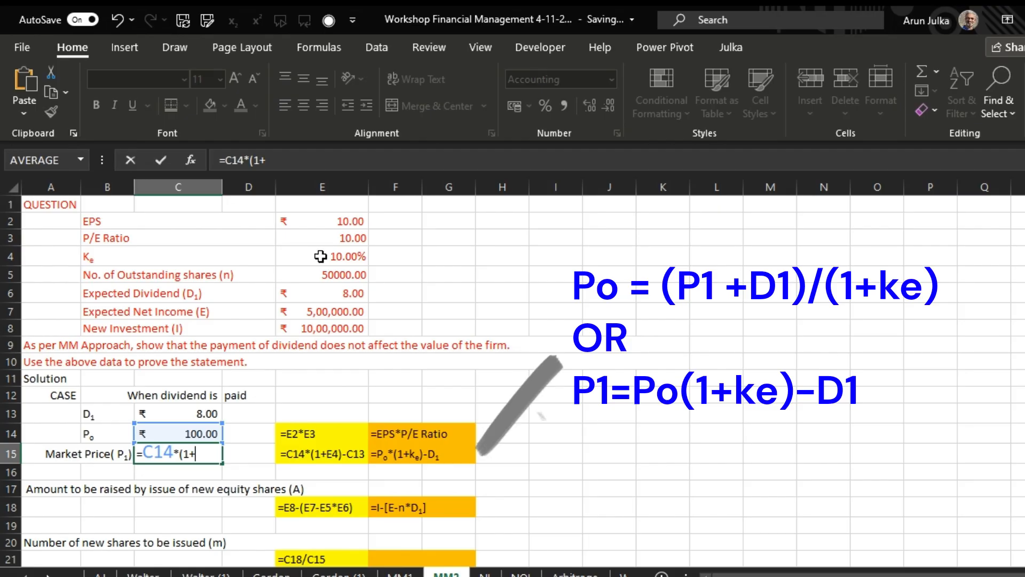
click(321, 256)
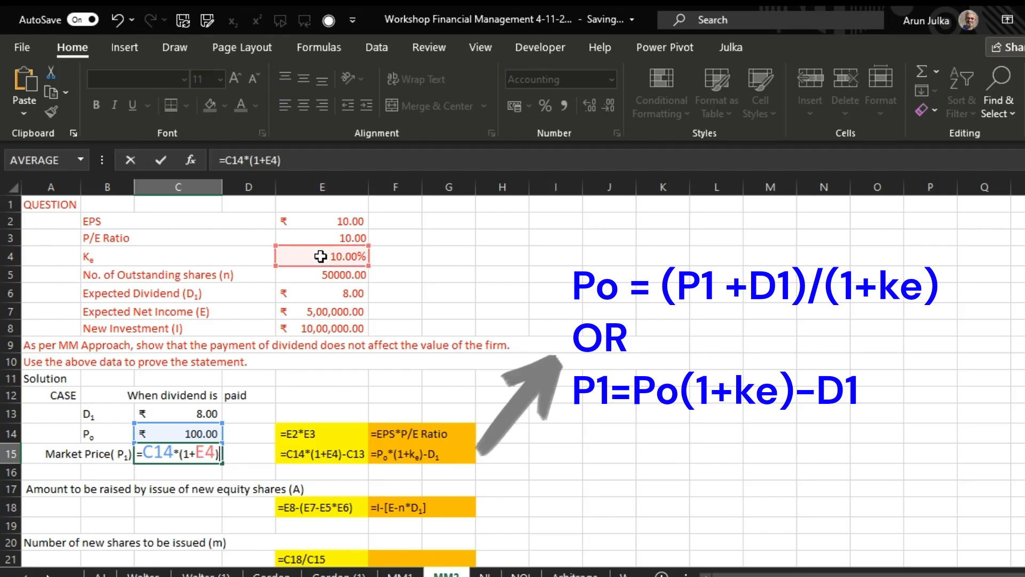
text(-)
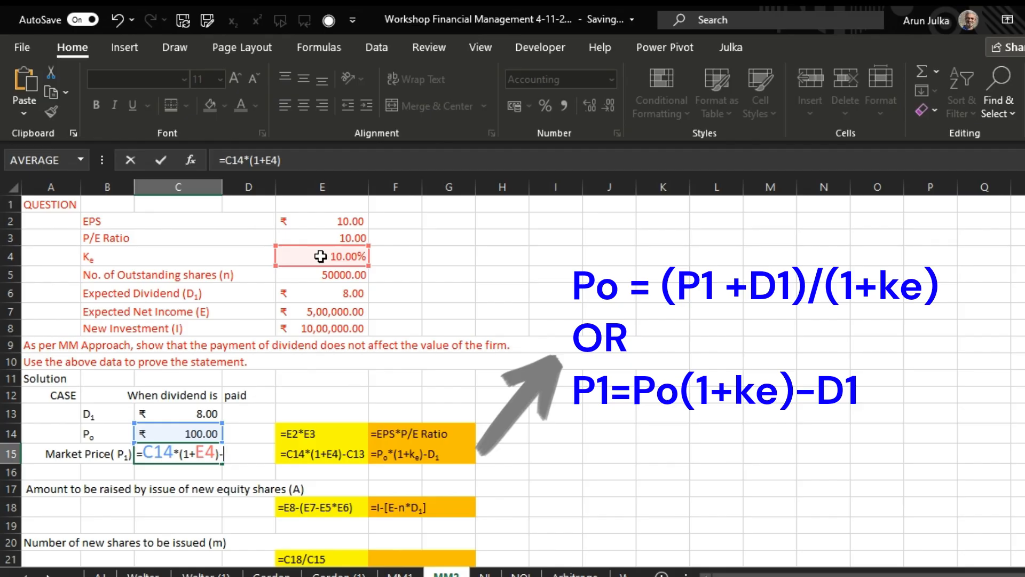
text(-)
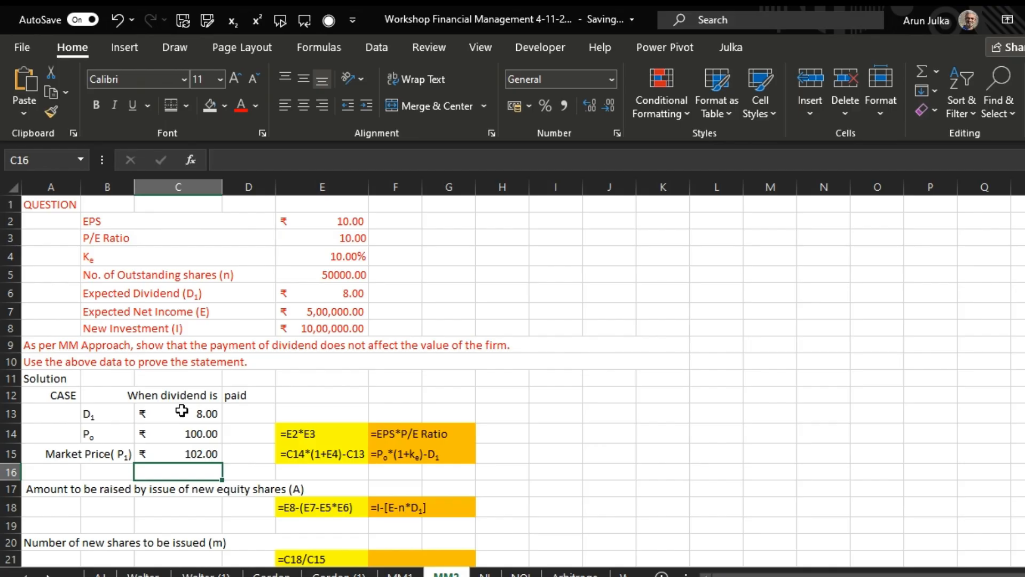
mouse_move(191, 508)
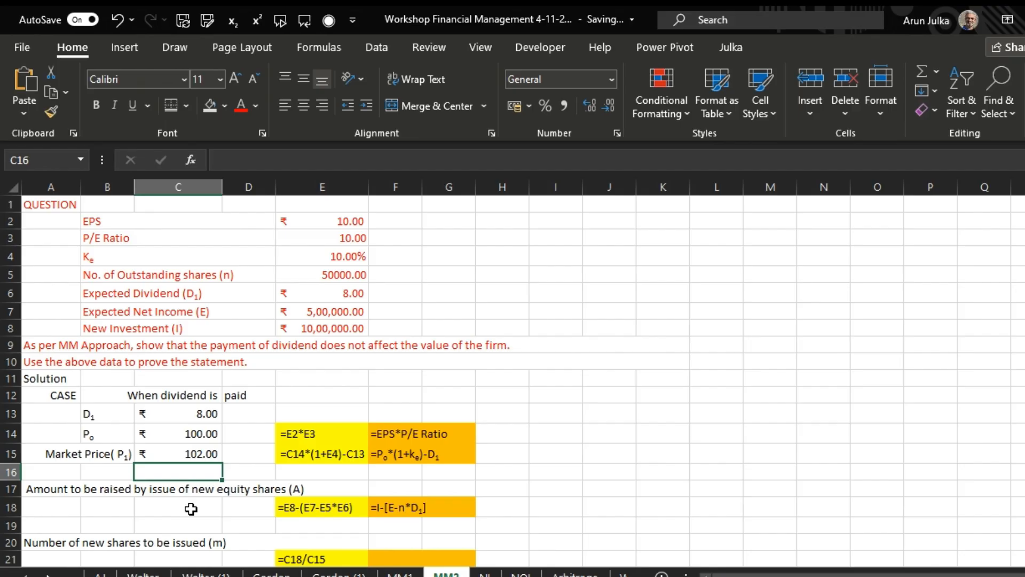
click(177, 507)
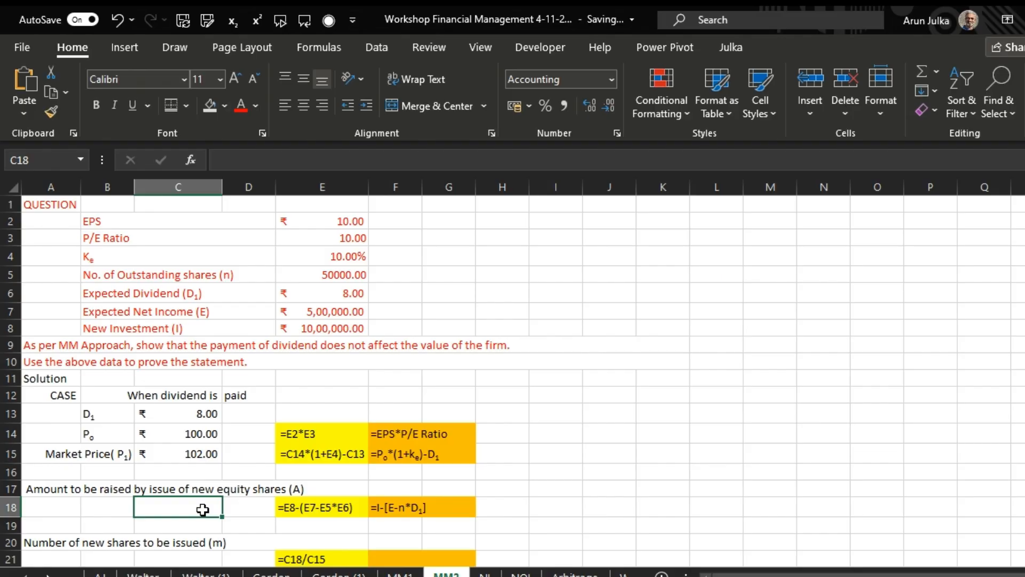
mouse_move(396, 516)
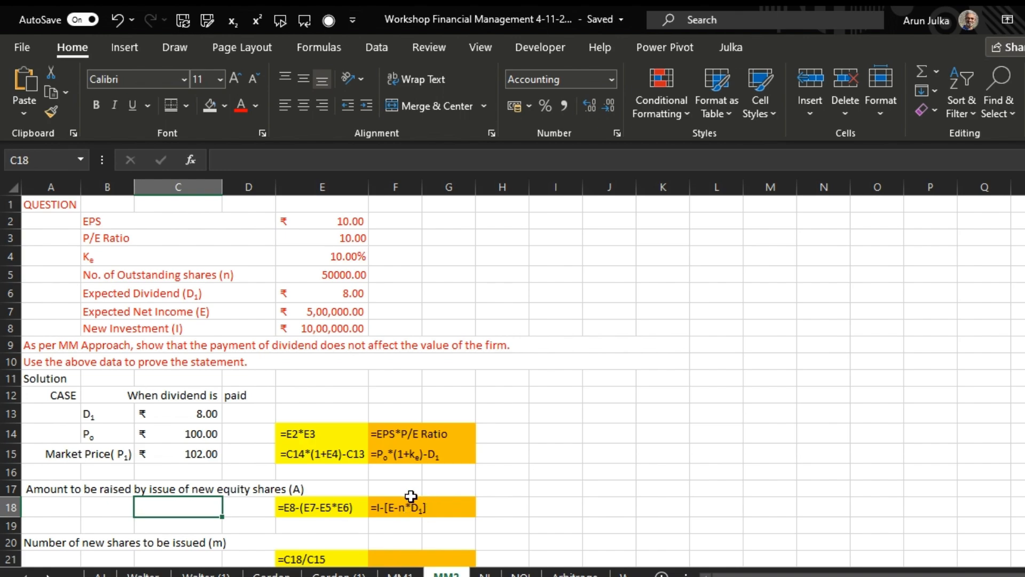
mouse_move(412, 518)
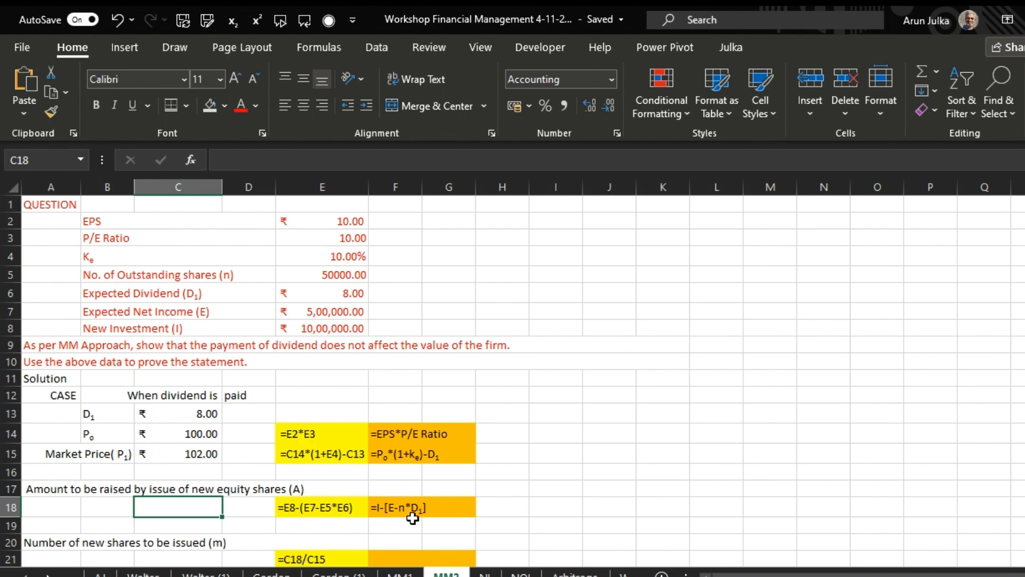
mouse_move(227, 534)
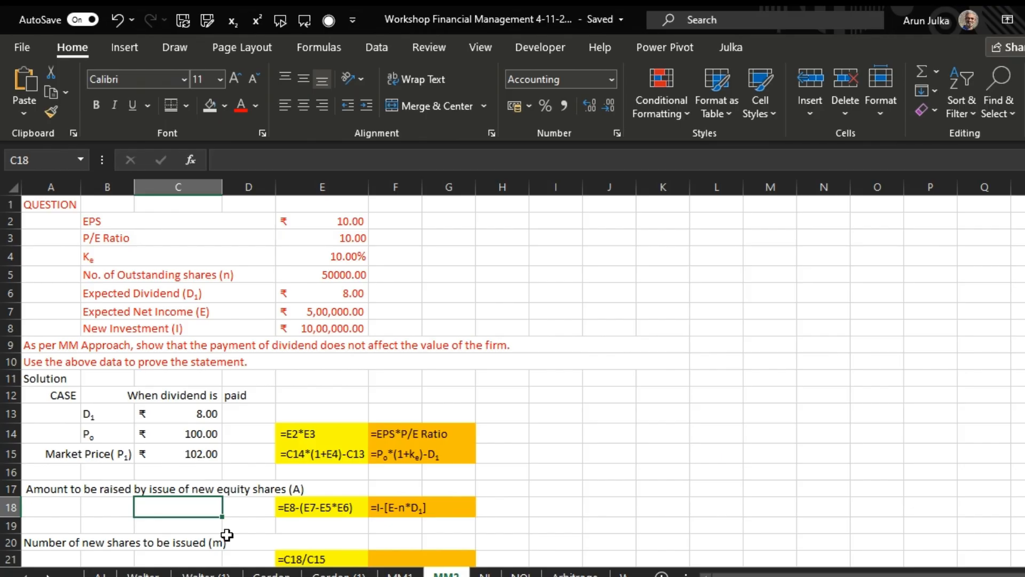
Step: Build =E8-(E7-E5*E6) in C18 for new equity of ₹9,00,000.00
text(=)
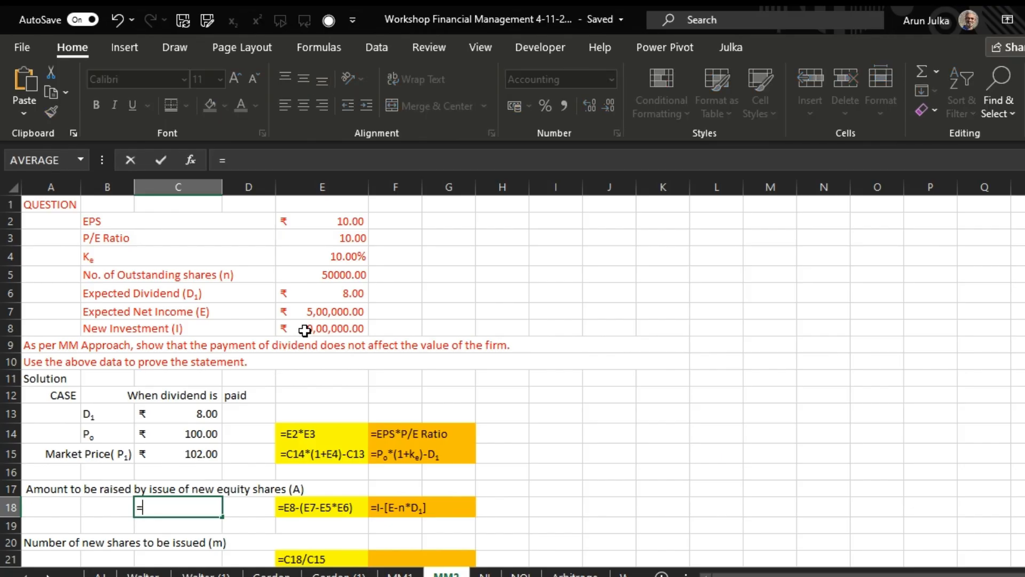
click(320, 328)
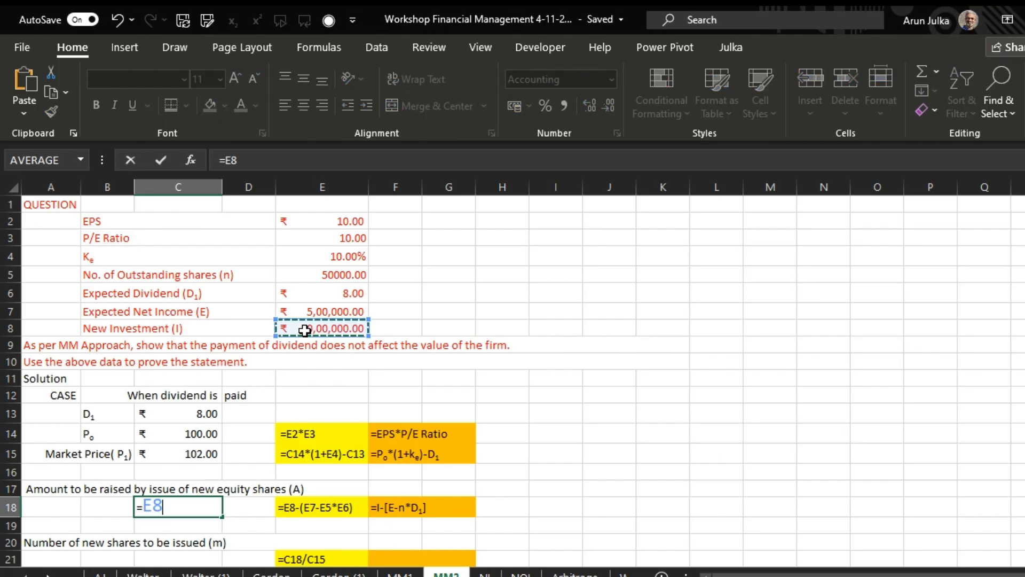
text(-(E7)
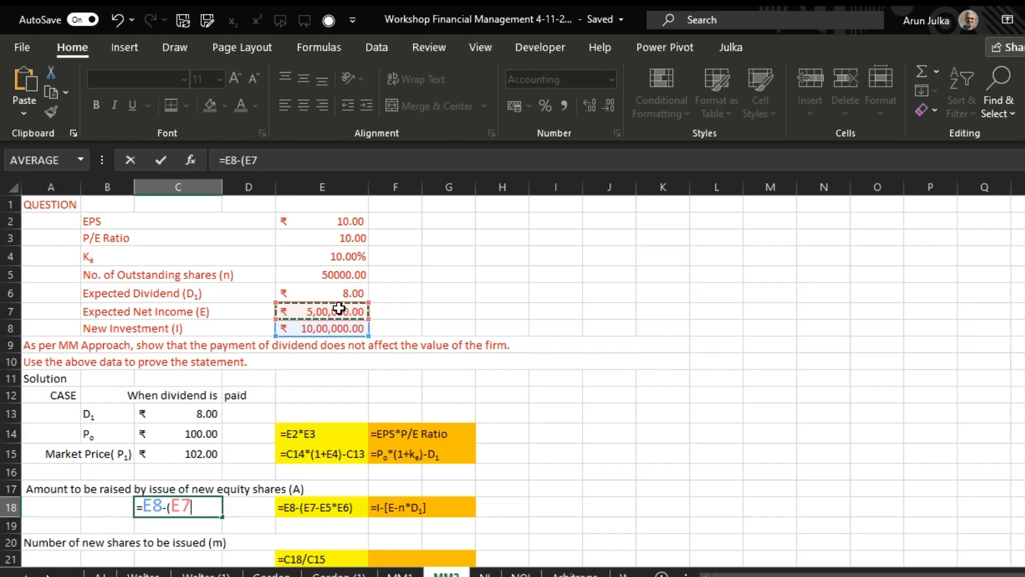
text(-)
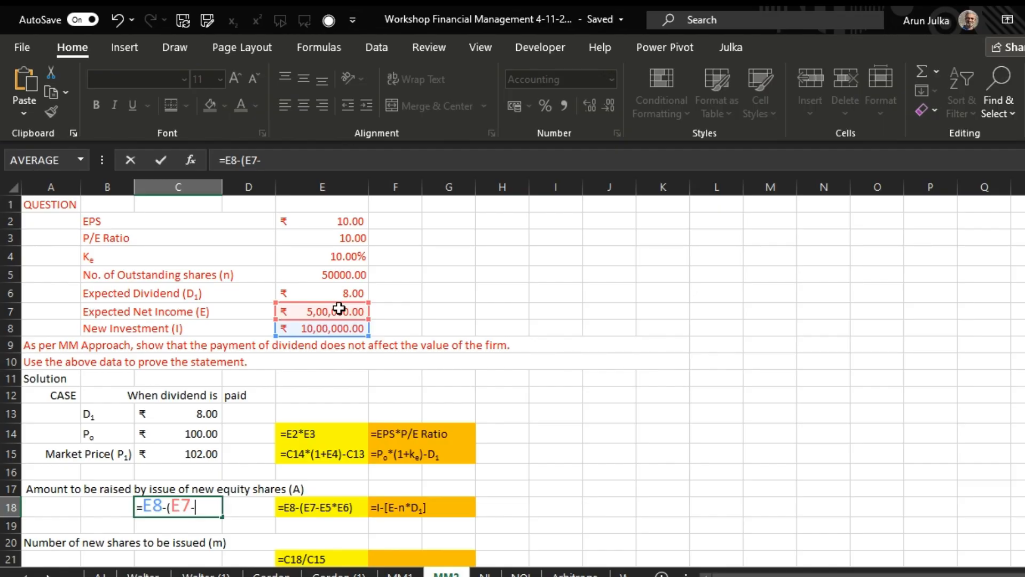
click(321, 274)
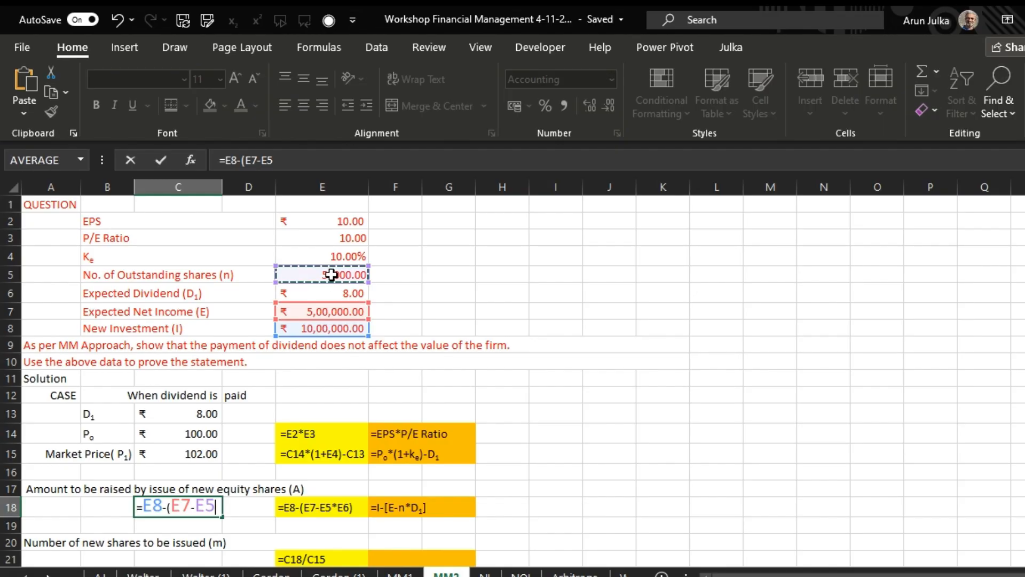
text(*)
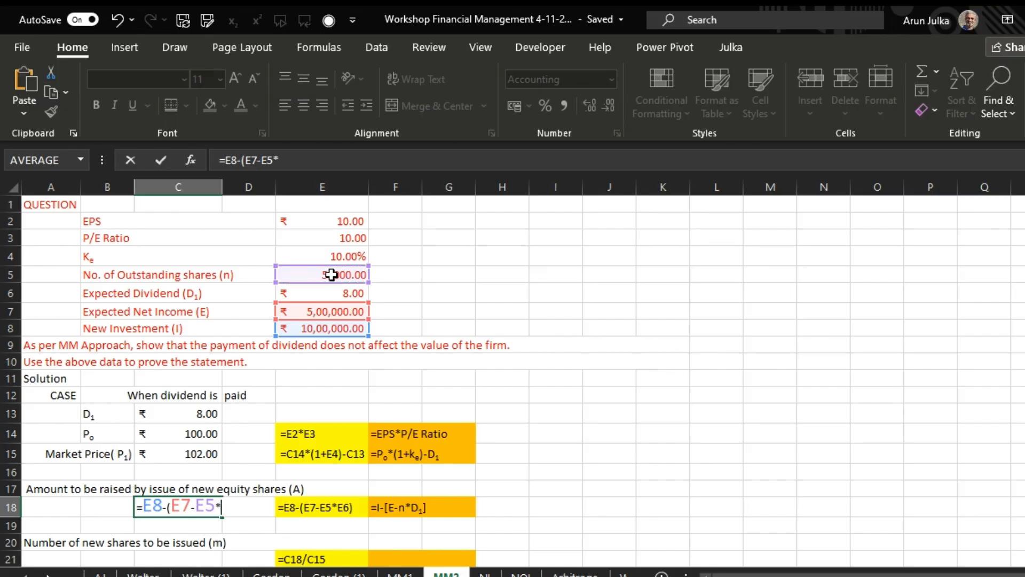
click(177, 413)
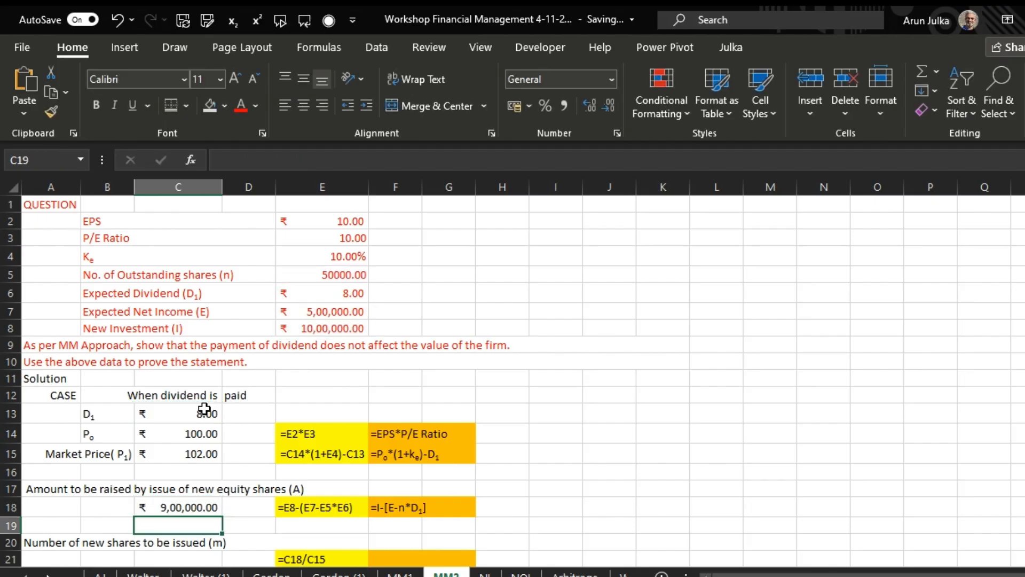
scroll(down, 3)
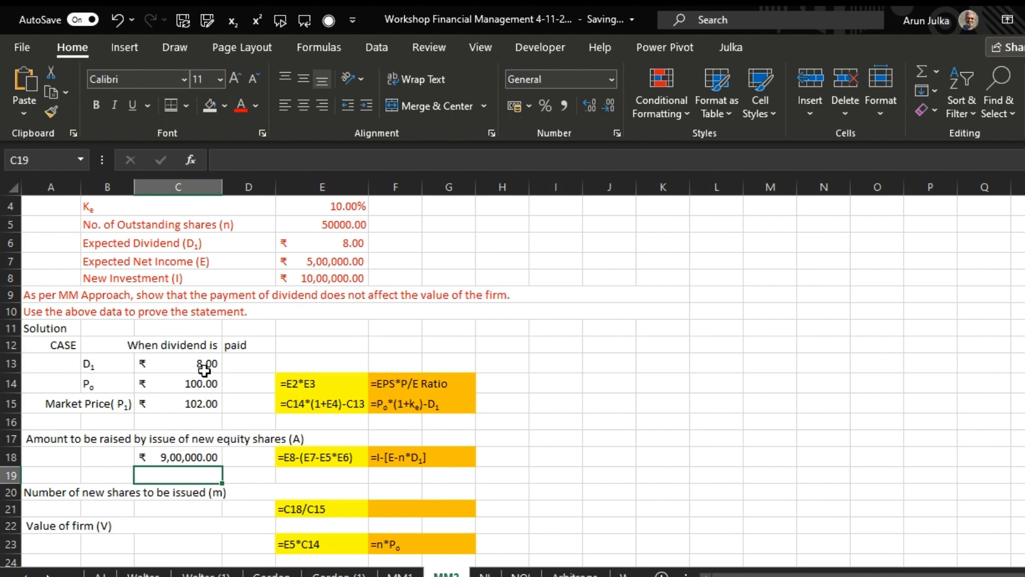
scroll(up, 3)
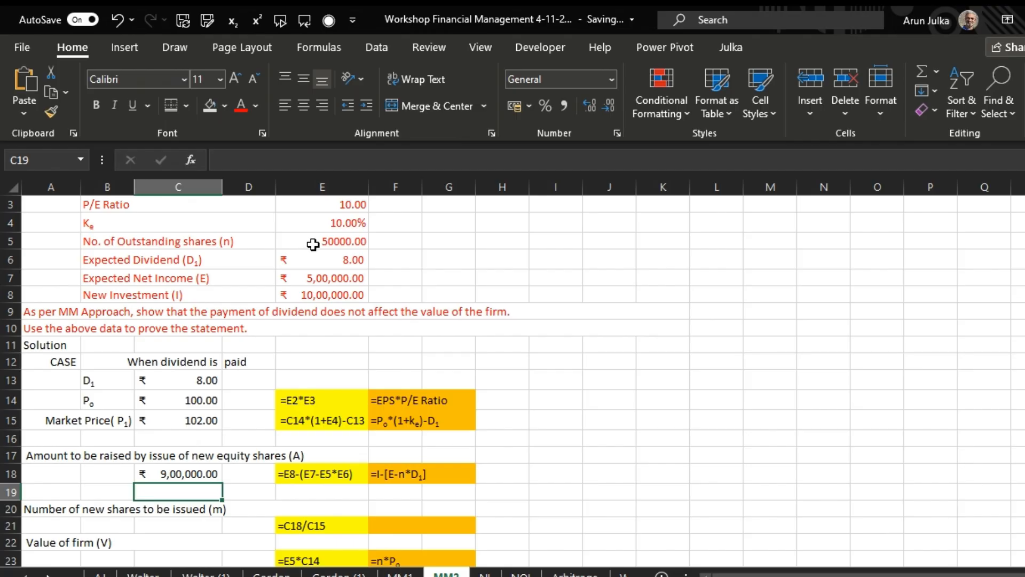
mouse_move(325, 300)
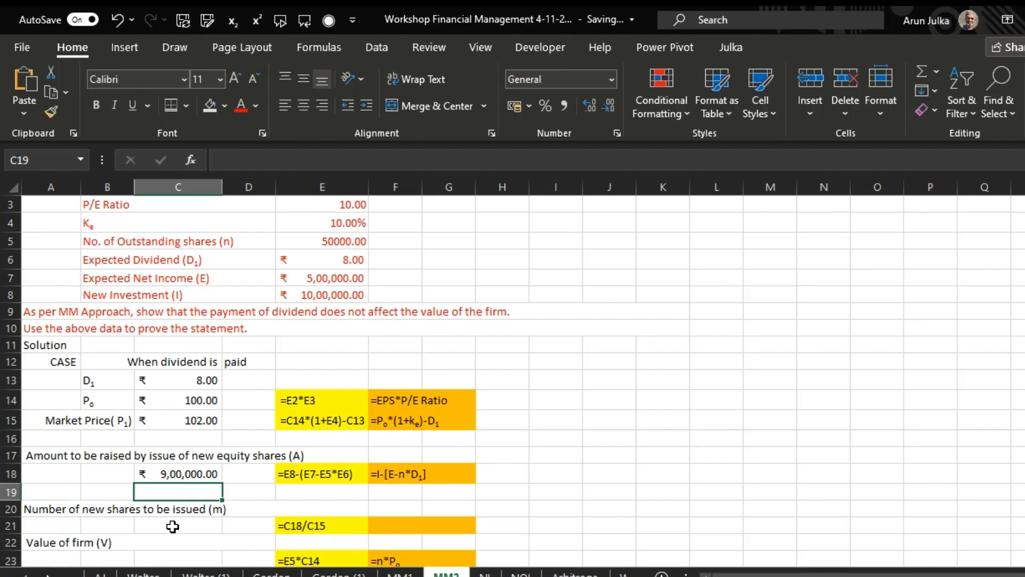
Step: Enter =C18/C15 in C21, giving 8823.53 new shares
click(178, 524)
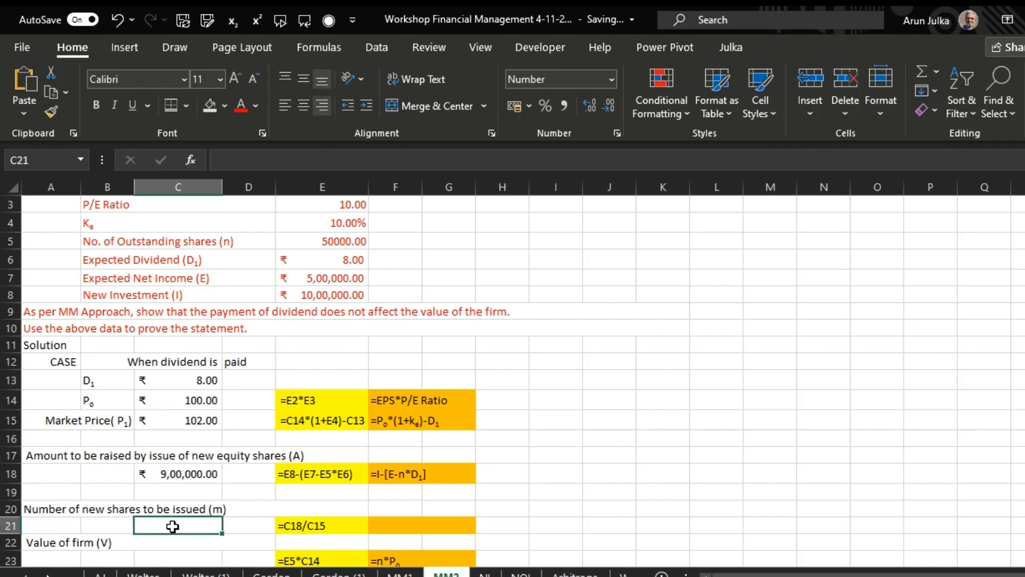
text(=C18)
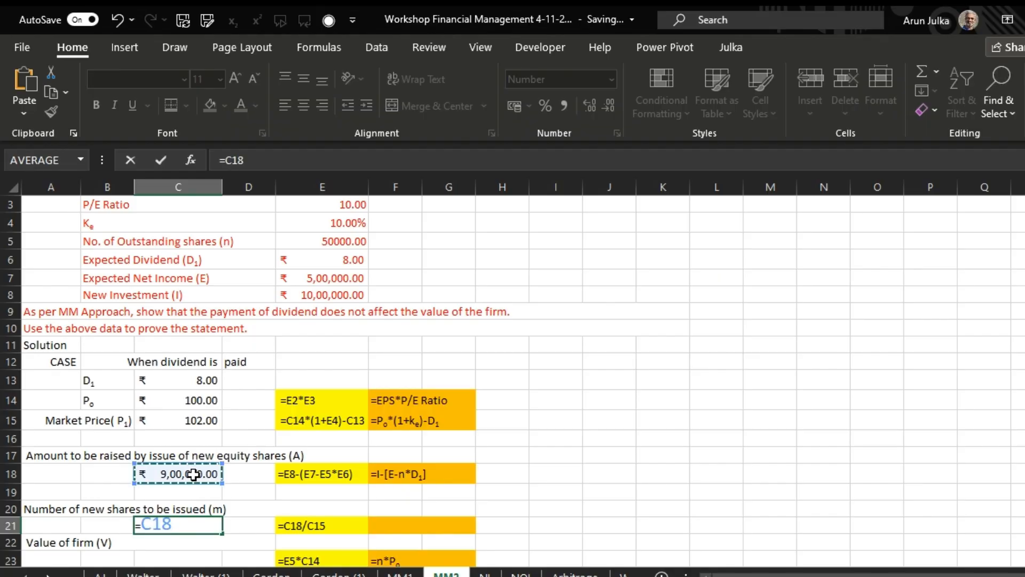
text(/)
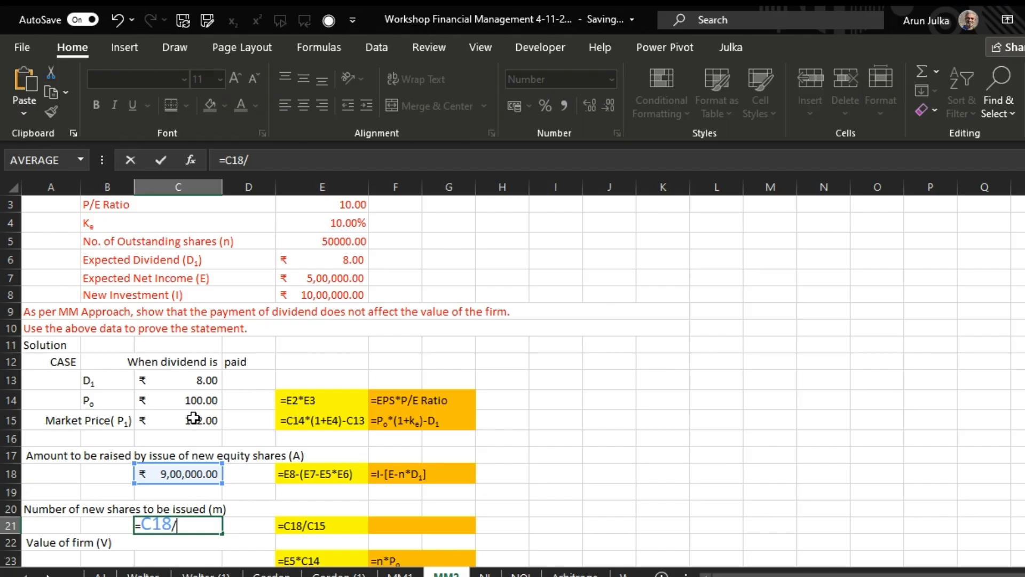
key(Return)
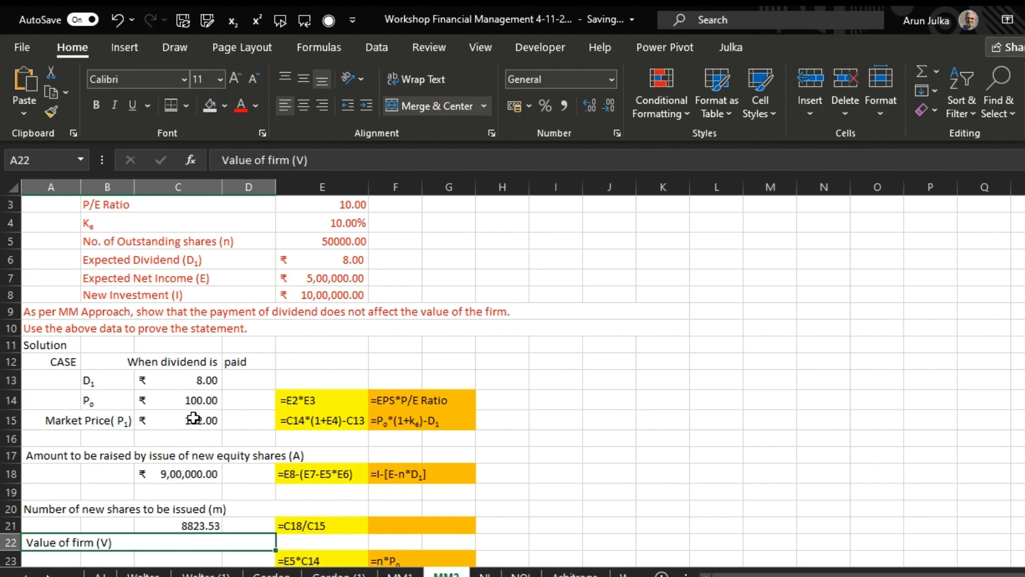
click(178, 559)
text(=)
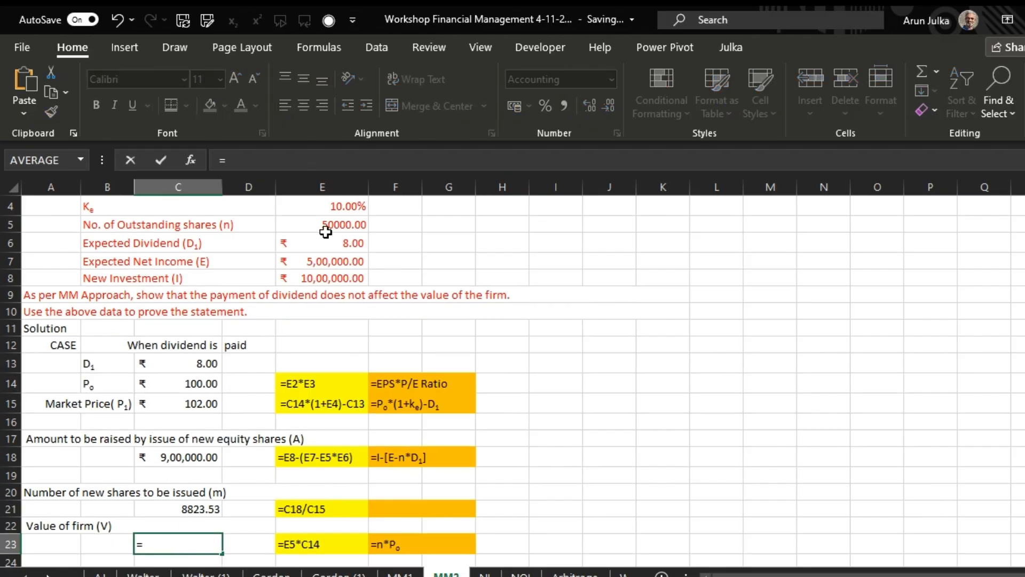
Step: Enter =E5*C14 in C23 so firm value shows ₹50,00,000.00
click(321, 225)
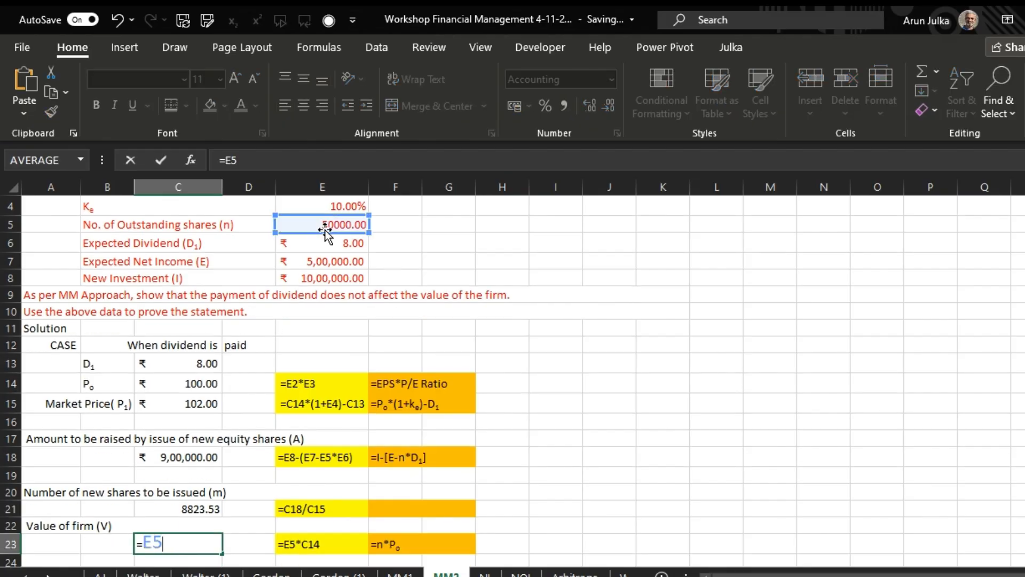
text(*)
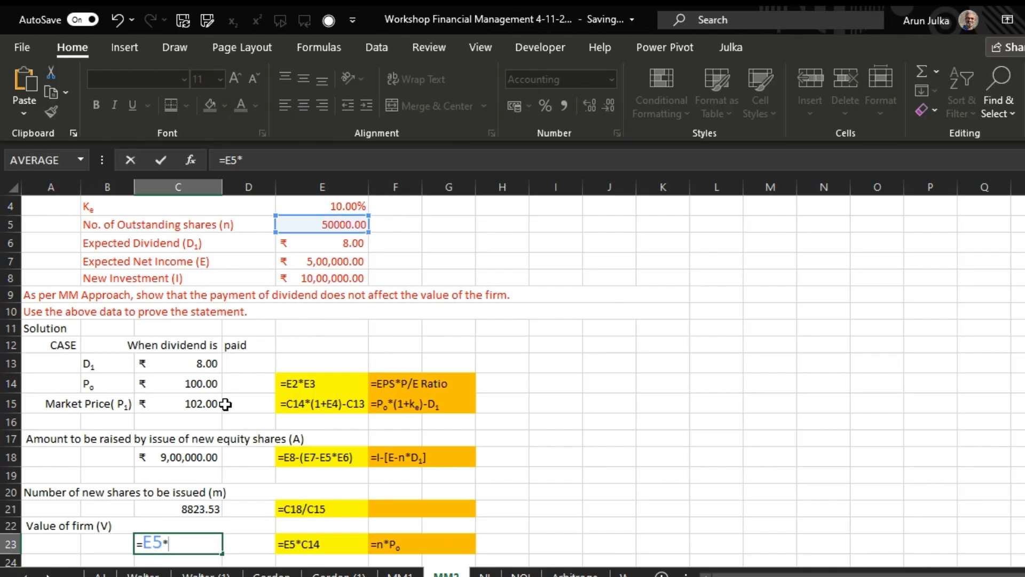
click(178, 383)
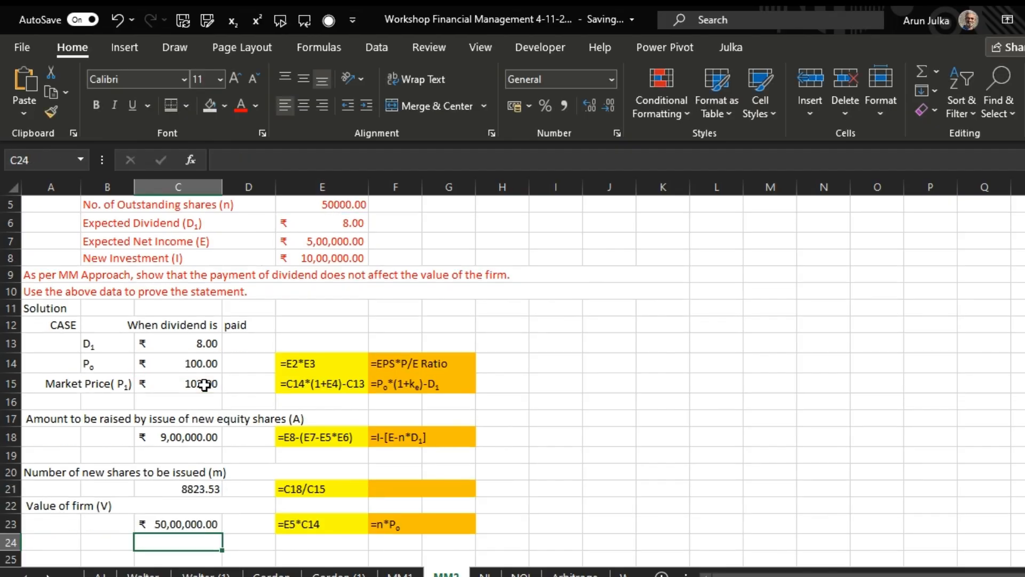
scroll(up, 3)
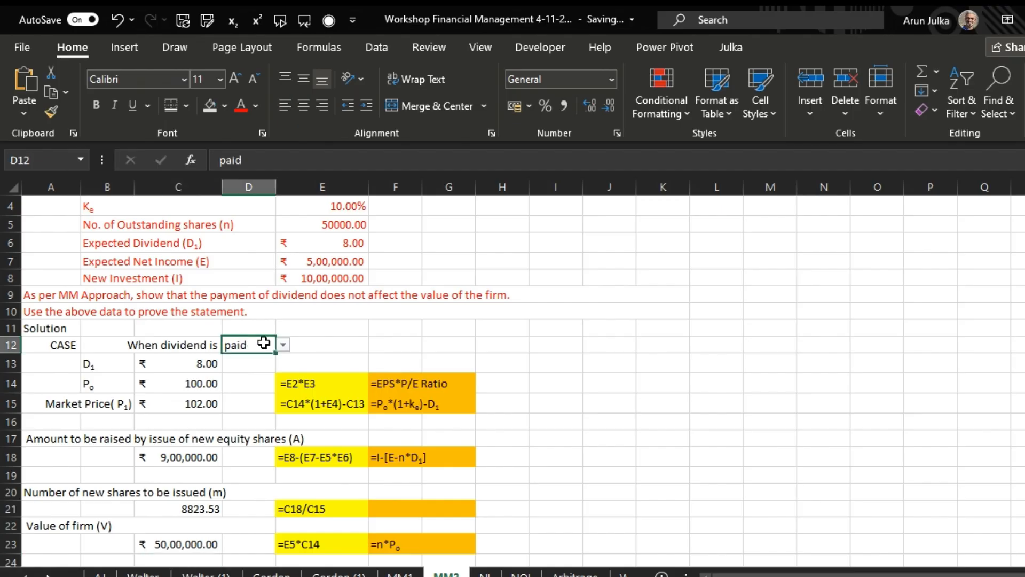
Step: Choose 'not paid' in the D12 dropdown and check the updated results
click(283, 344)
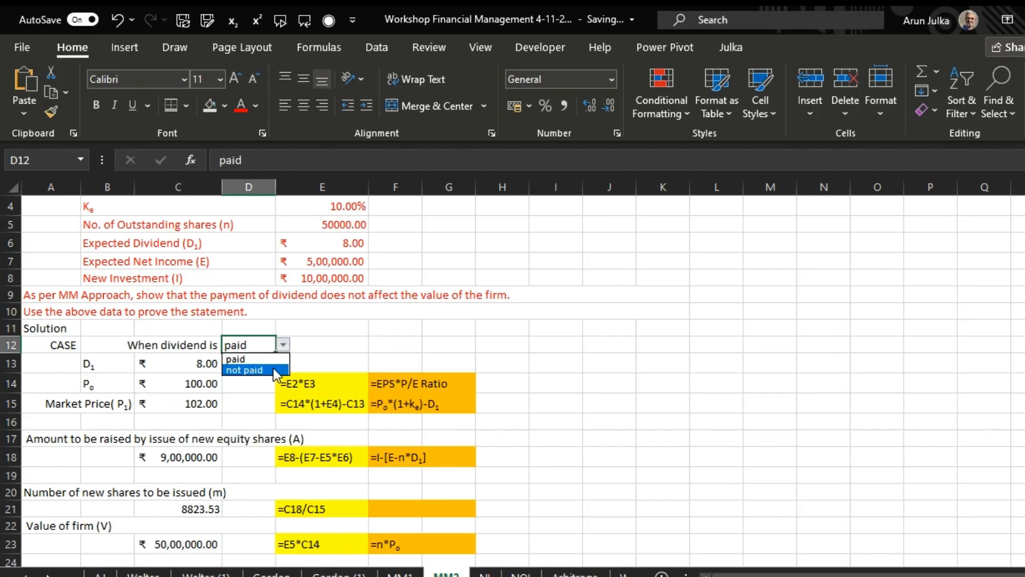
click(245, 369)
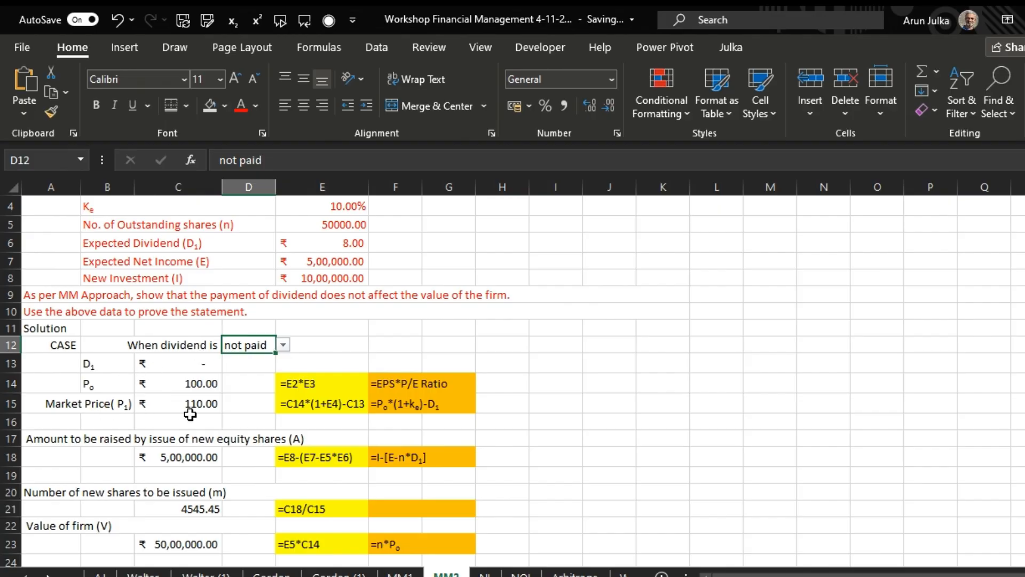
mouse_move(183, 519)
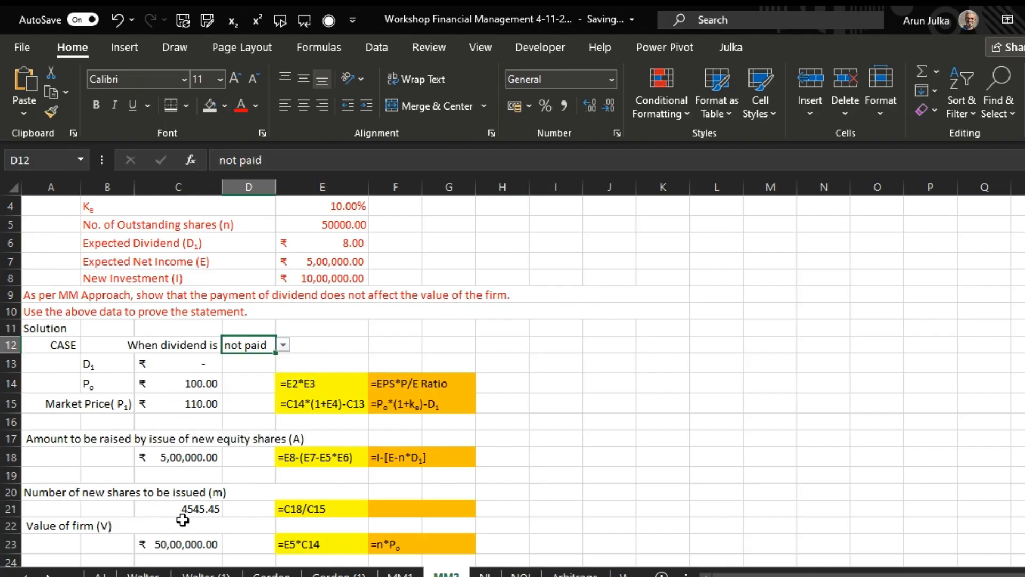
mouse_move(206, 515)
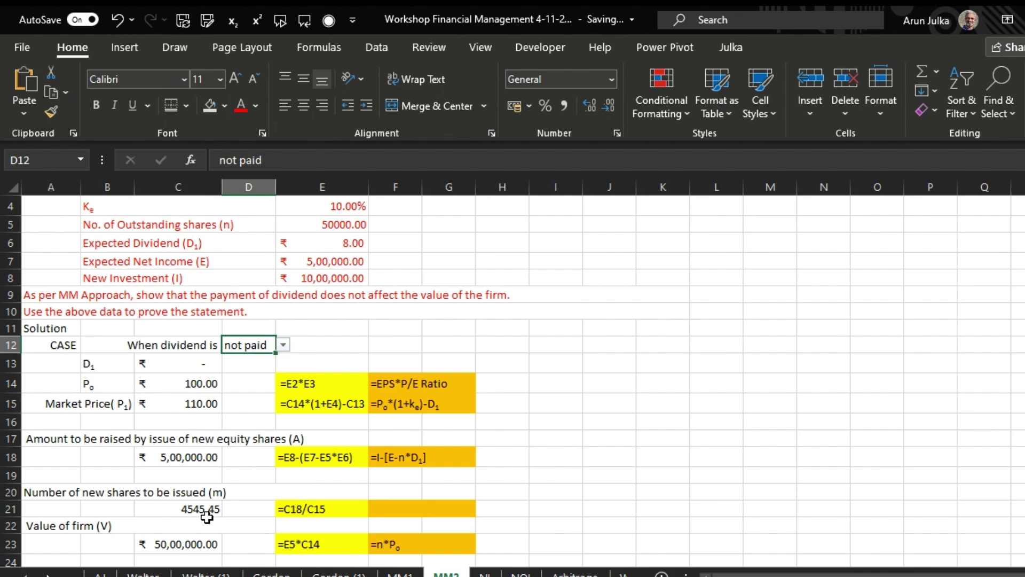
mouse_move(217, 542)
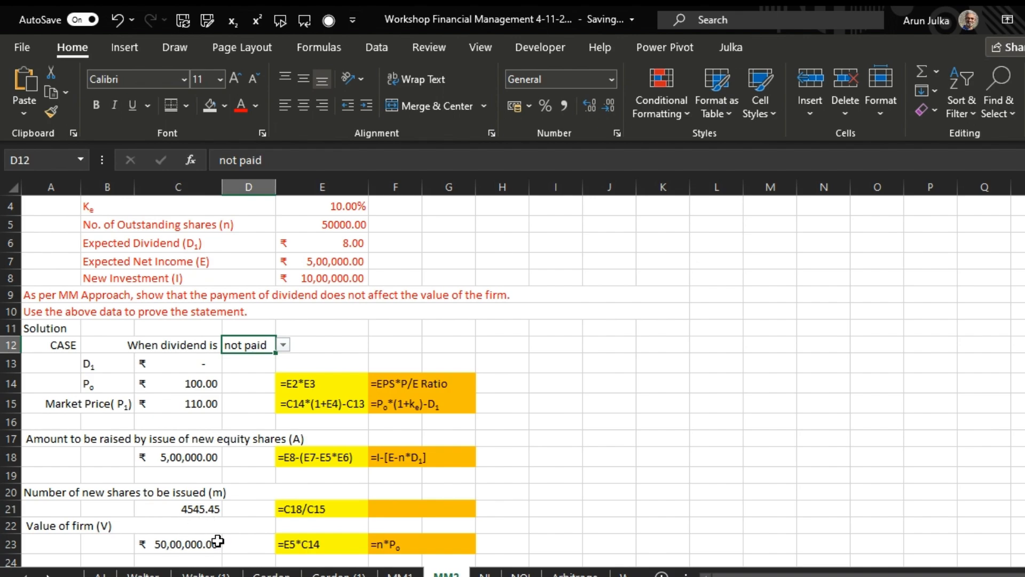
scroll(down, 3)
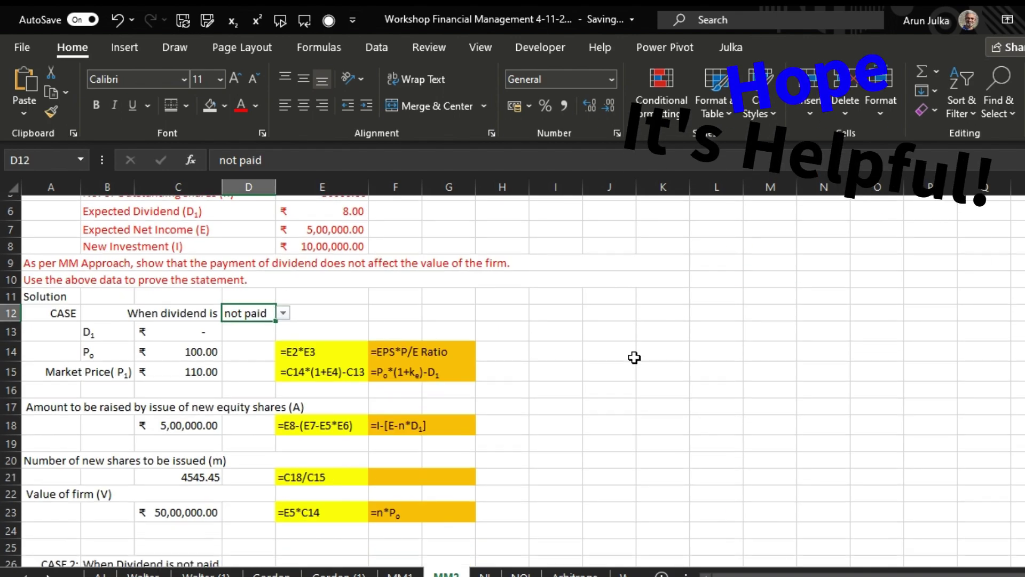
scroll(up, 3)
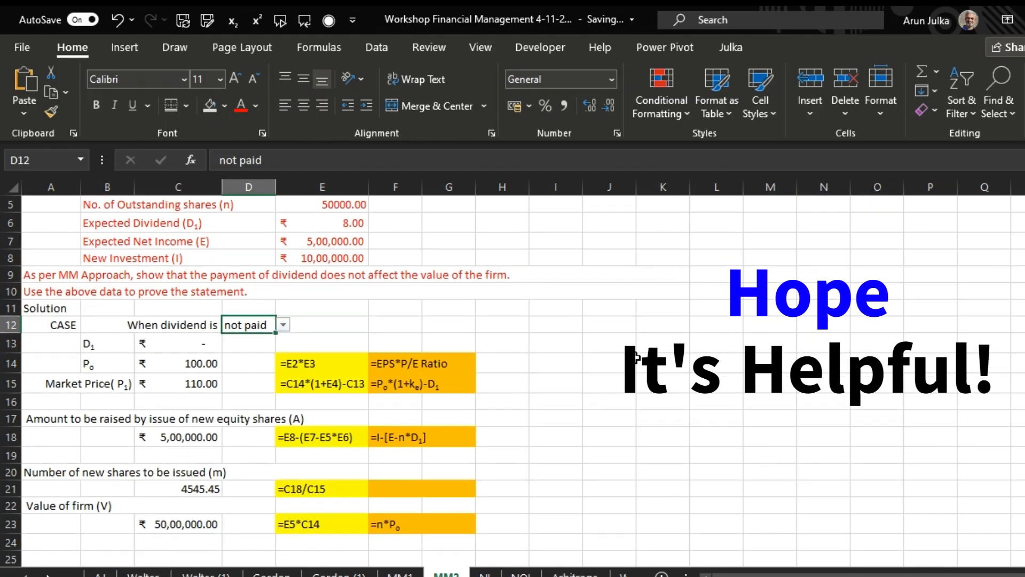